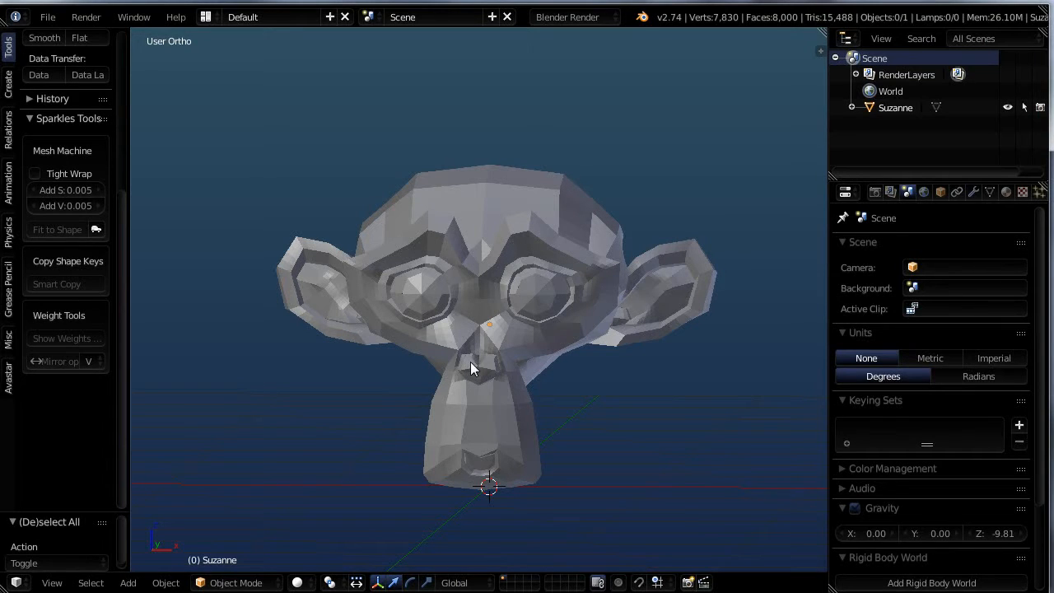
pyautogui.moveTo(473, 472)
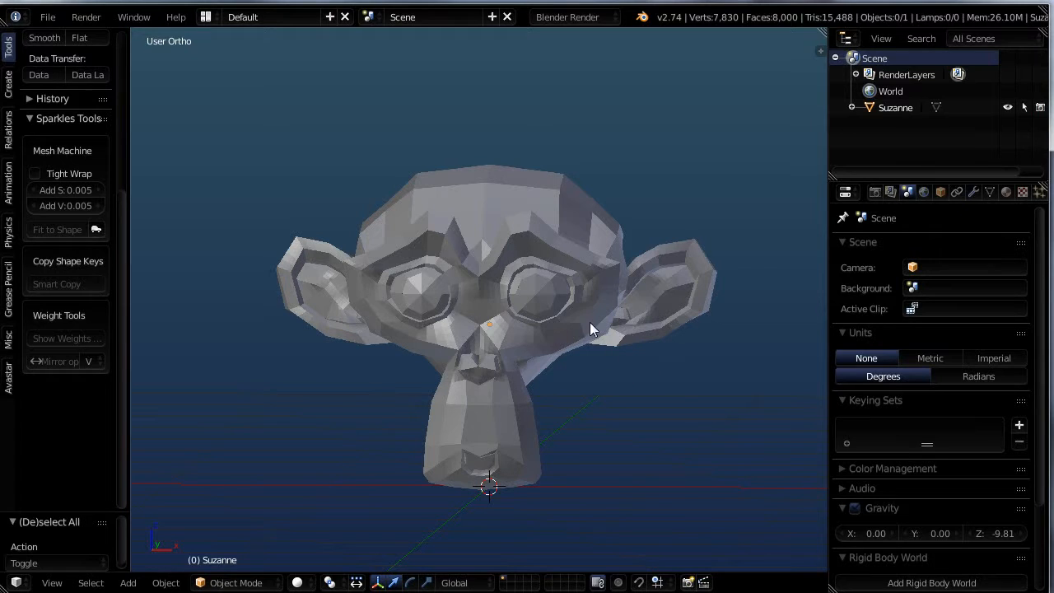
# Switch Suzanne's dense mesh into Edit Mode and zoom in on it.
pyautogui.press('Tab')
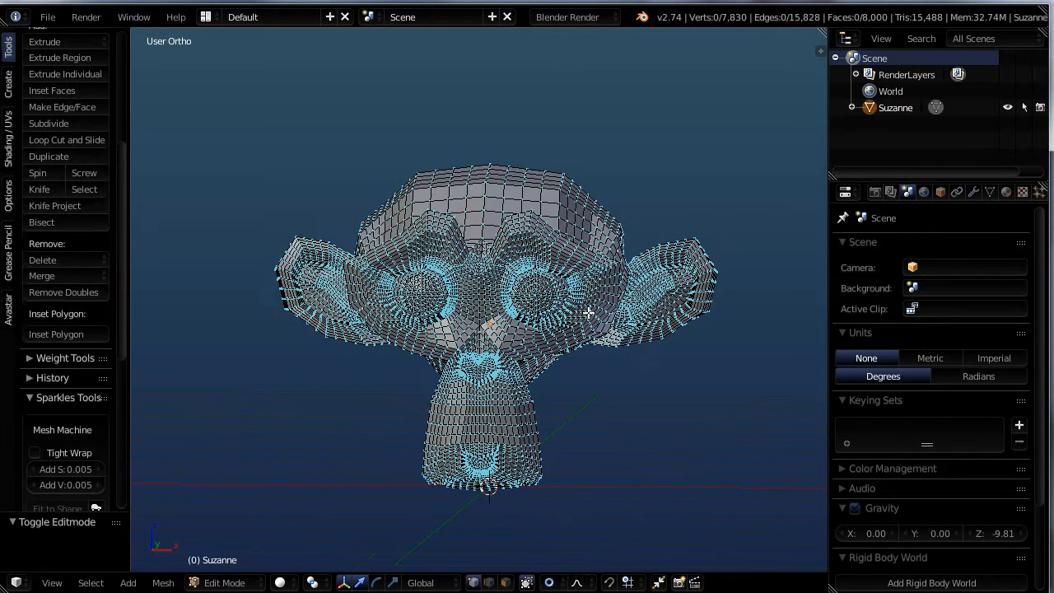
pyautogui.moveTo(554, 309)
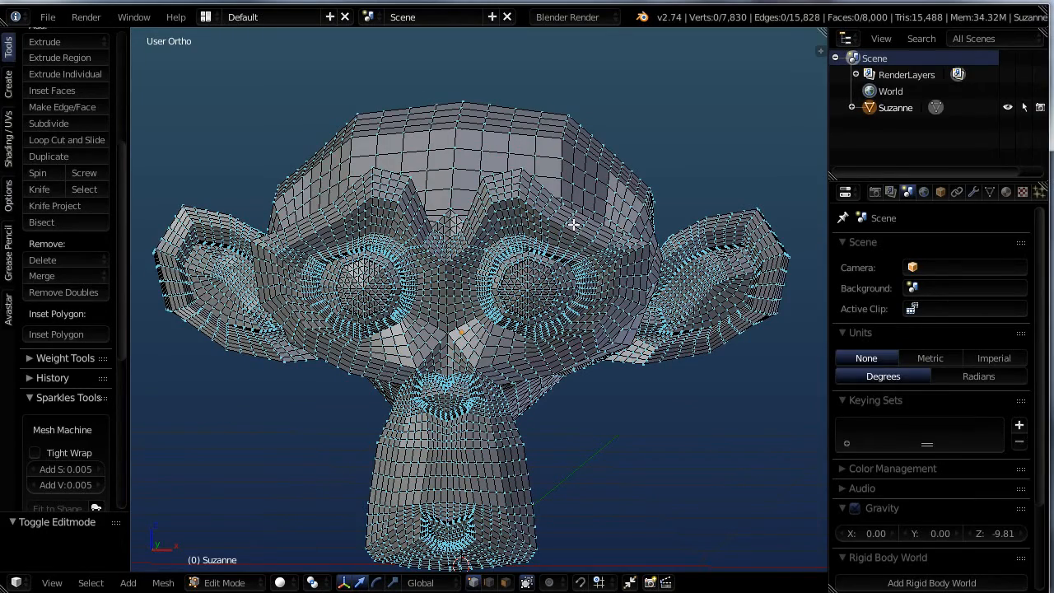
pyautogui.scroll(3)
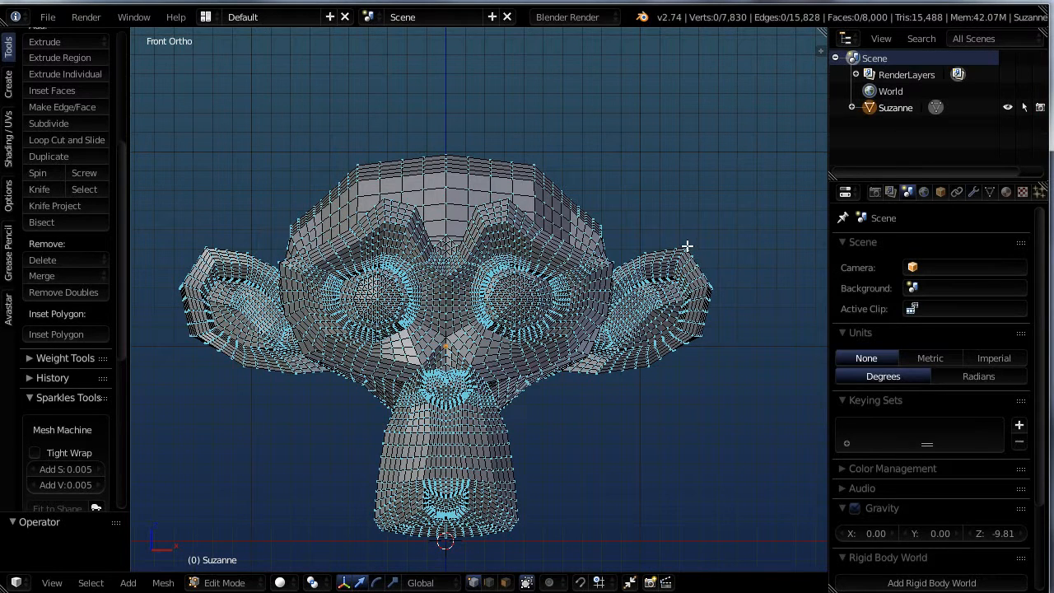
# Select a vertex on Suzanne's right ear to pull with proportional editing.
pyautogui.click(685, 251)
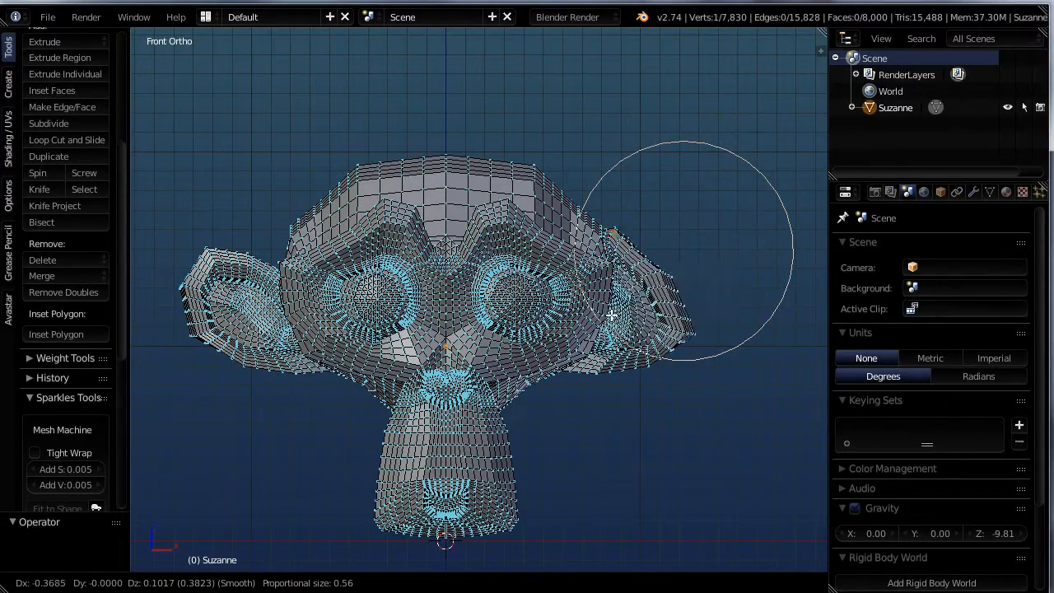
pyautogui.moveTo(584, 241)
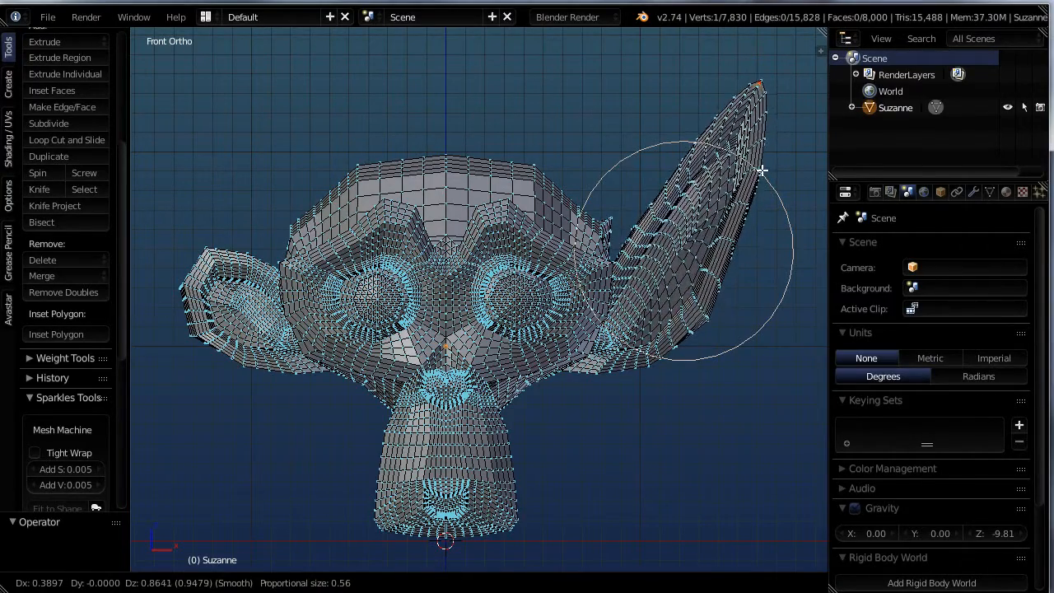
pyautogui.moveTo(774, 124)
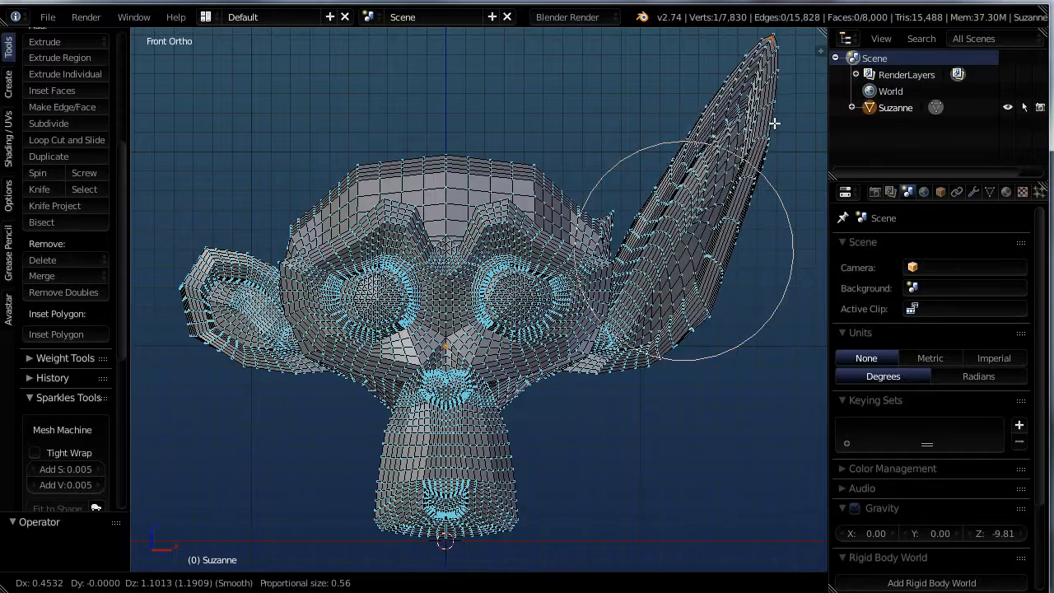
pyautogui.moveTo(781, 134)
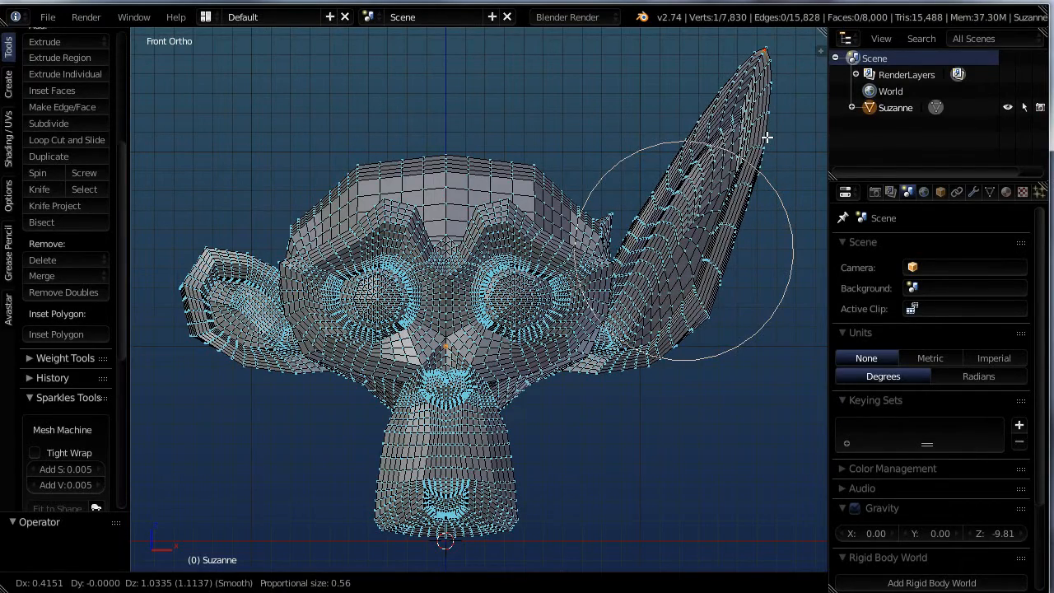
pyautogui.moveTo(773, 123)
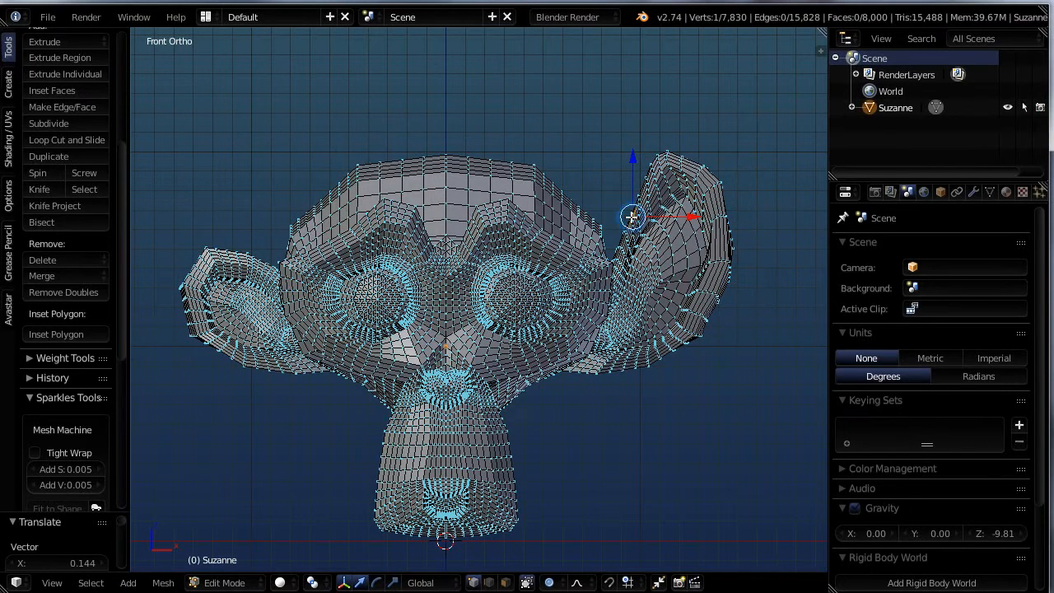
# Drag in the viewport to work on Suzanne's brow vertices.
pyautogui.moveTo(631, 217); pyautogui.dragTo(618, 203)
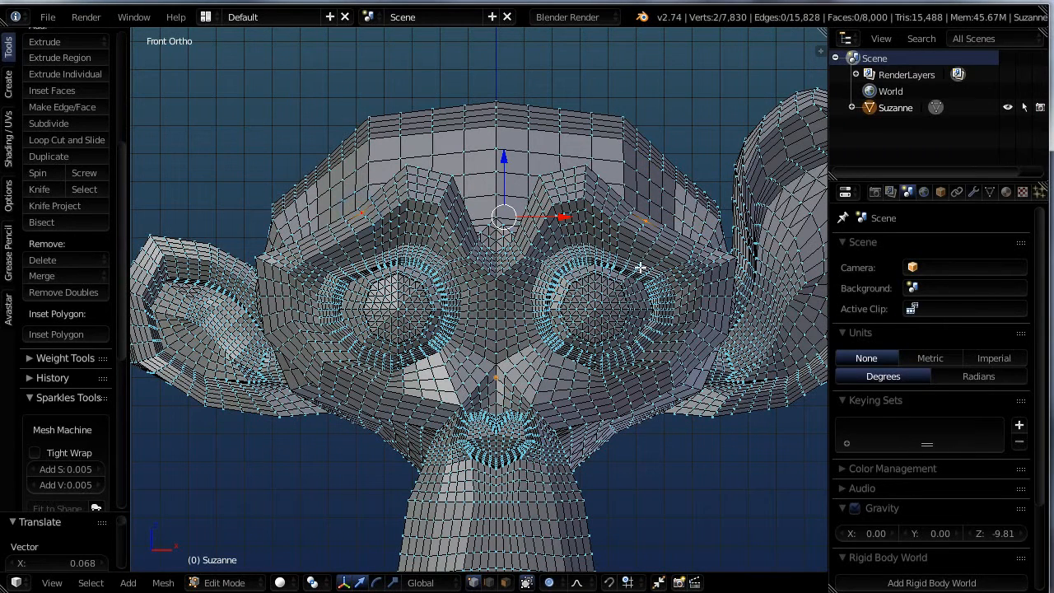
pyautogui.moveTo(594, 401)
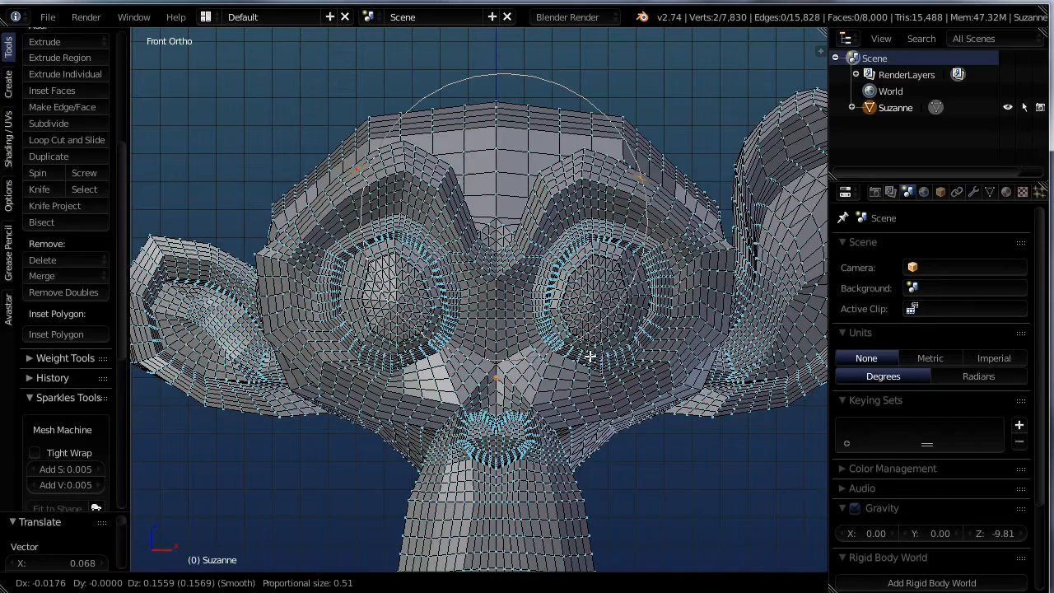
pyautogui.moveTo(621, 352)
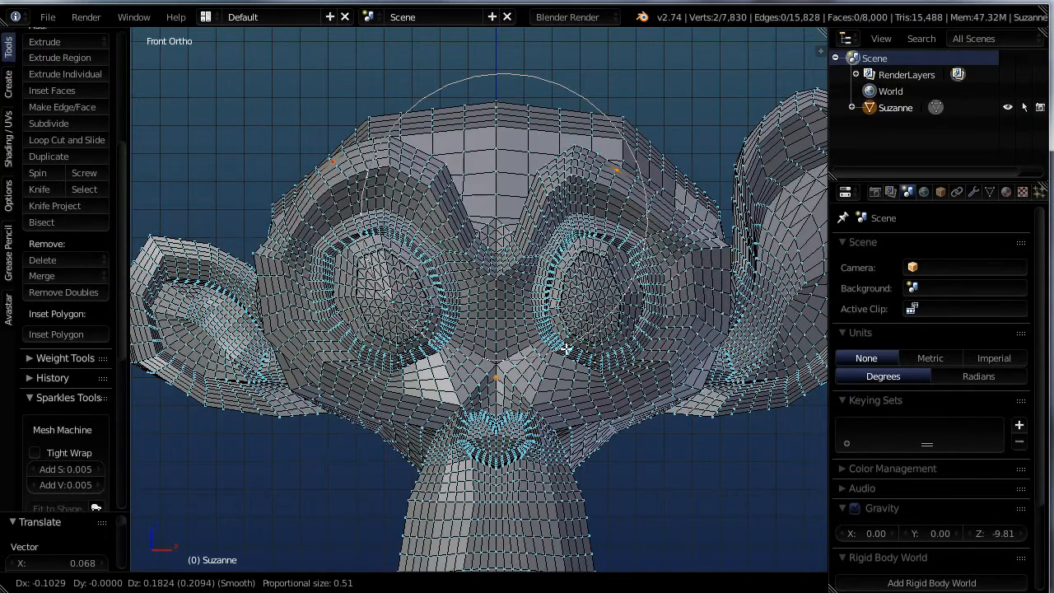
pyautogui.moveTo(593, 350)
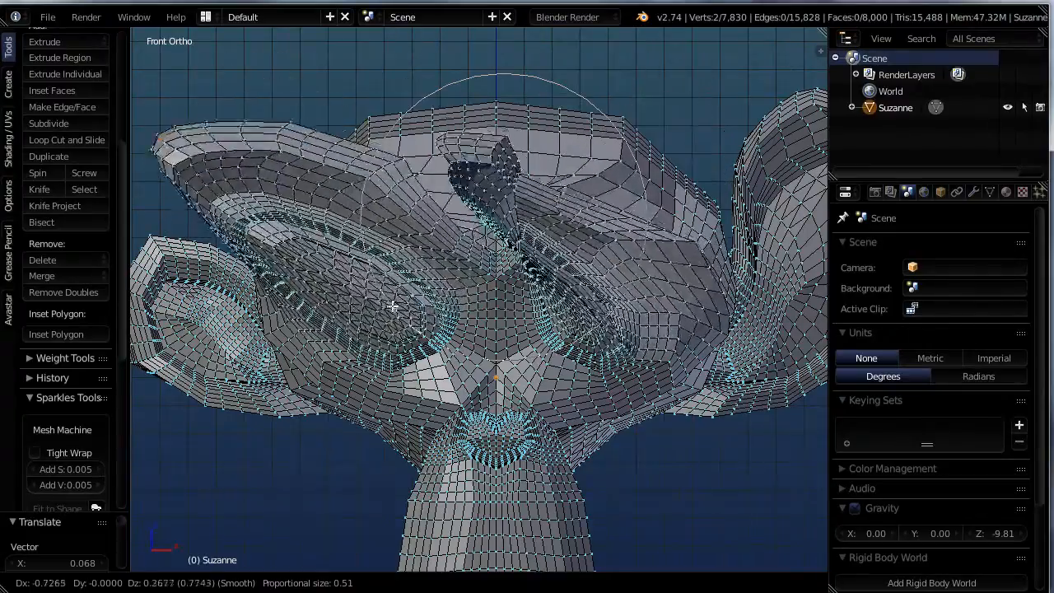
pyautogui.moveTo(541, 355)
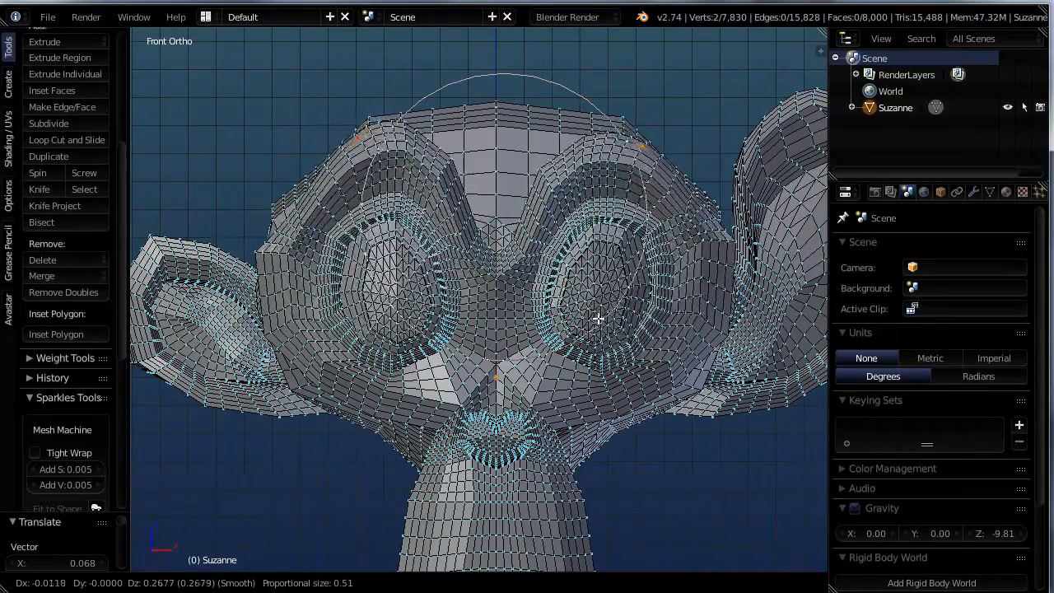
pyautogui.moveTo(583, 315)
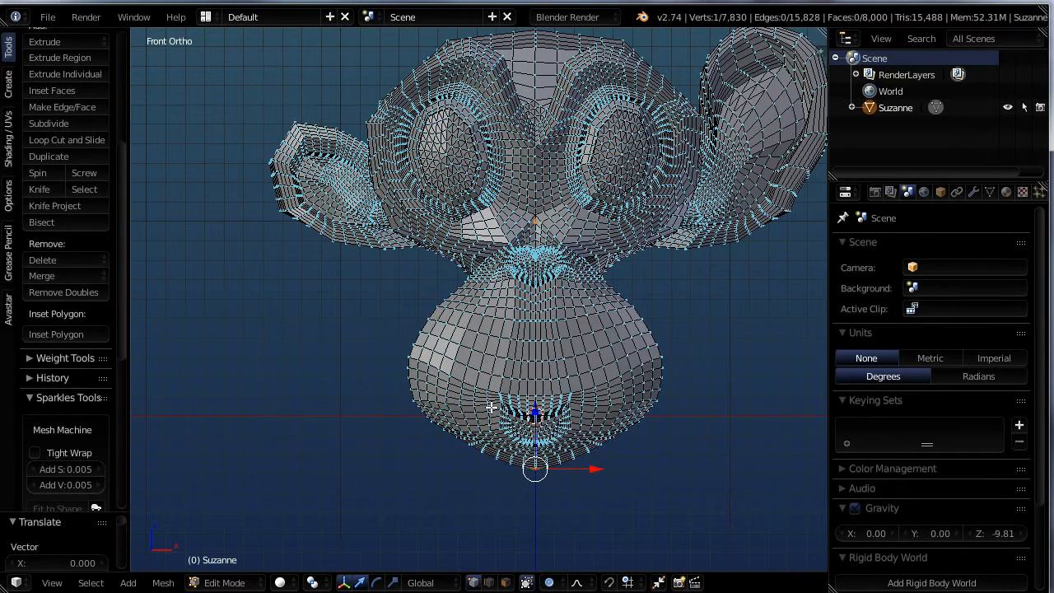
pyautogui.moveTo(560, 425)
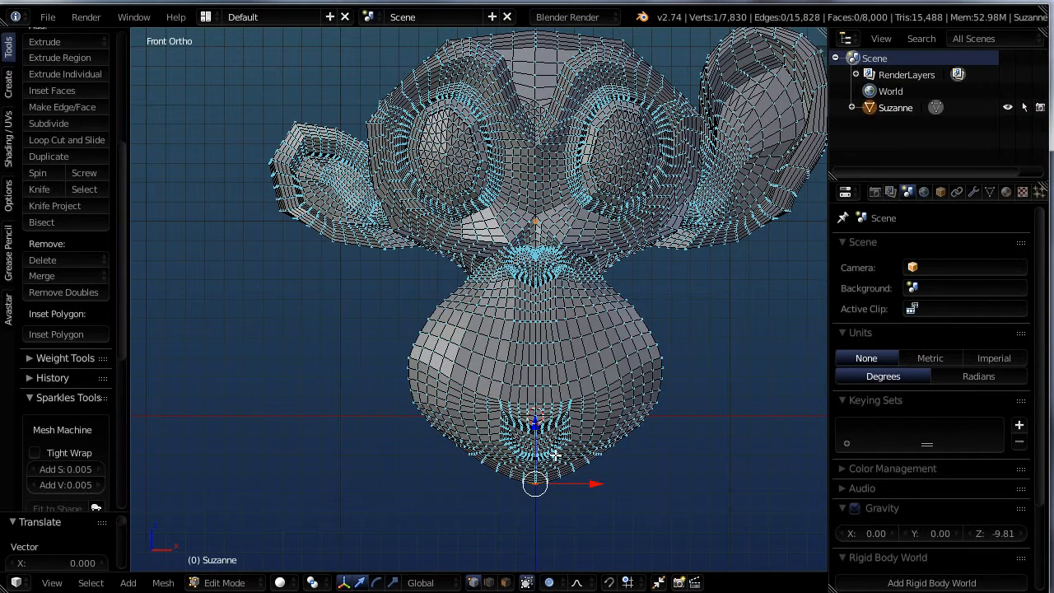
pyautogui.moveTo(557, 463)
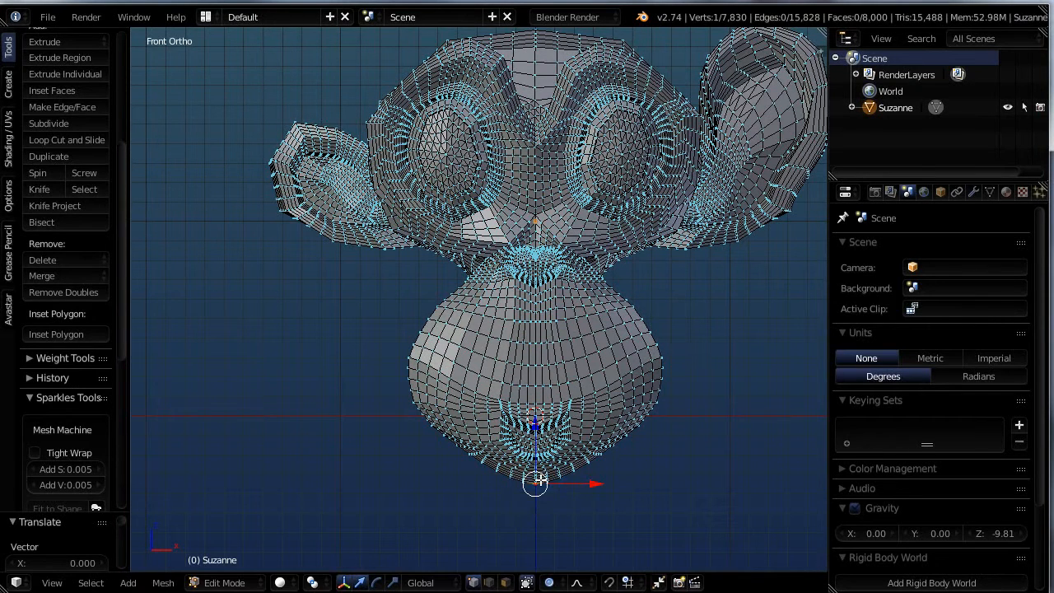
pyautogui.moveTo(537, 239)
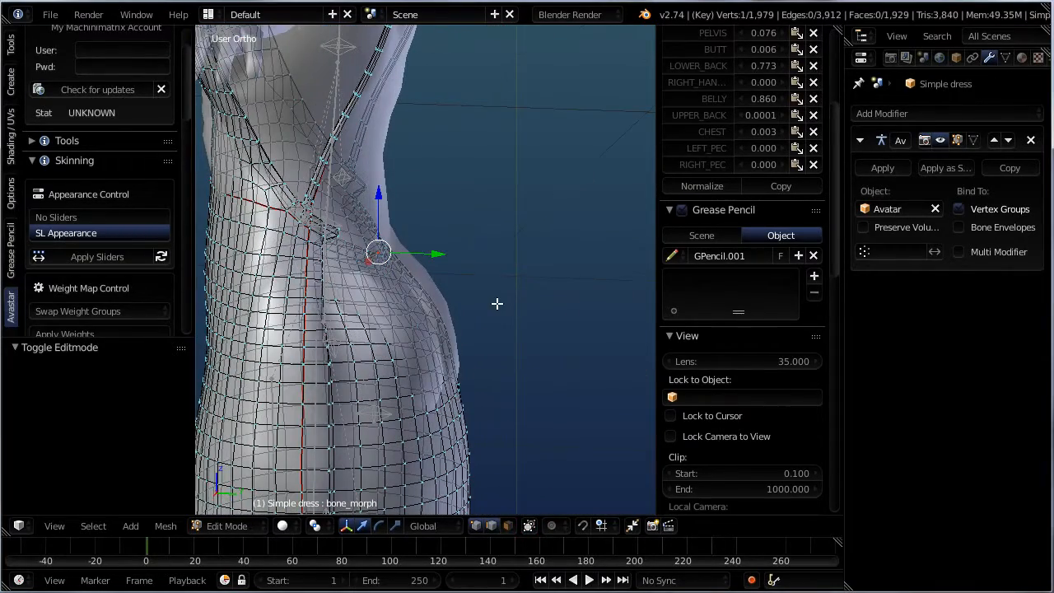
# Move the hip and chest vertices along Y with smooth proportional falloff, then leave Edit Mode.
pyautogui.press('g')
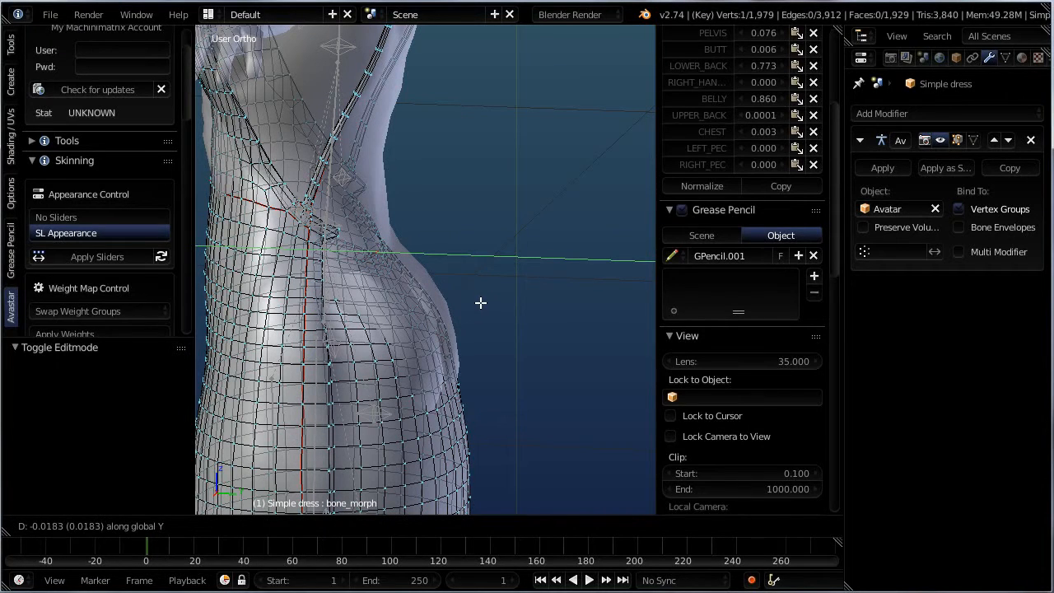
pyautogui.moveTo(520, 299)
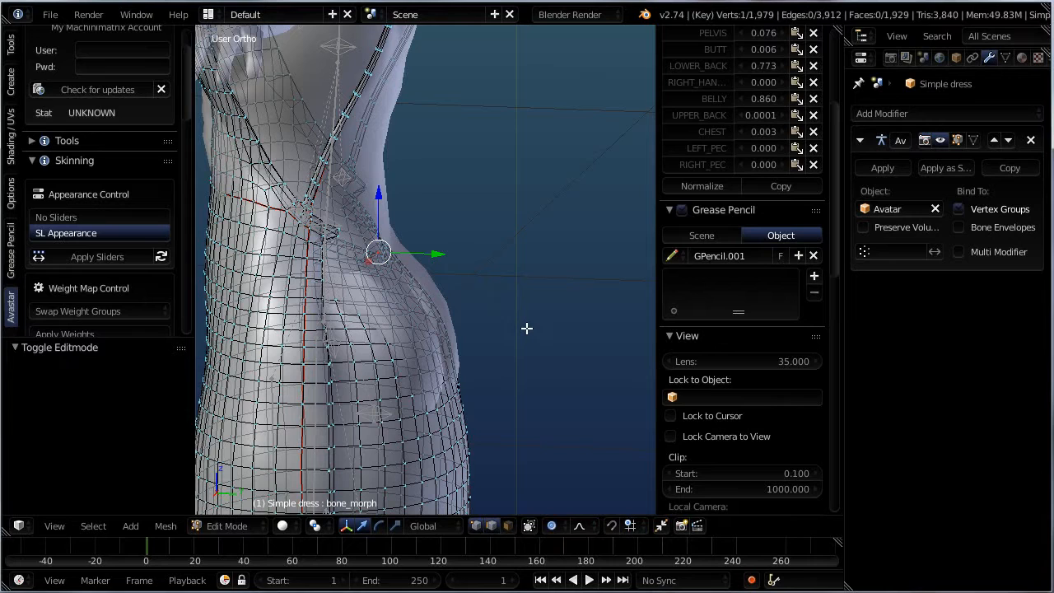
pyautogui.press('g')
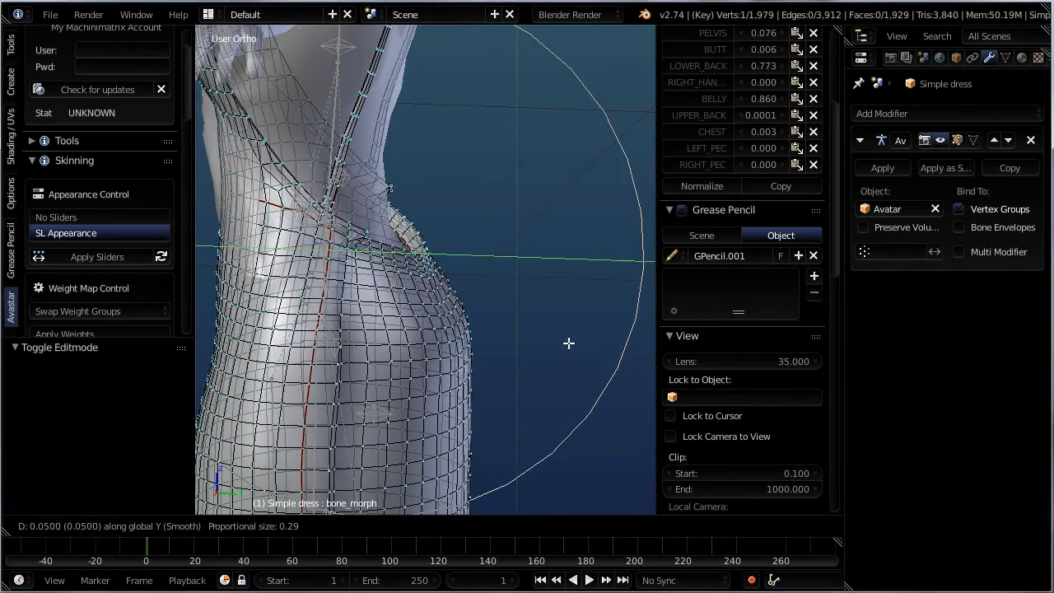
pyautogui.moveTo(546, 334)
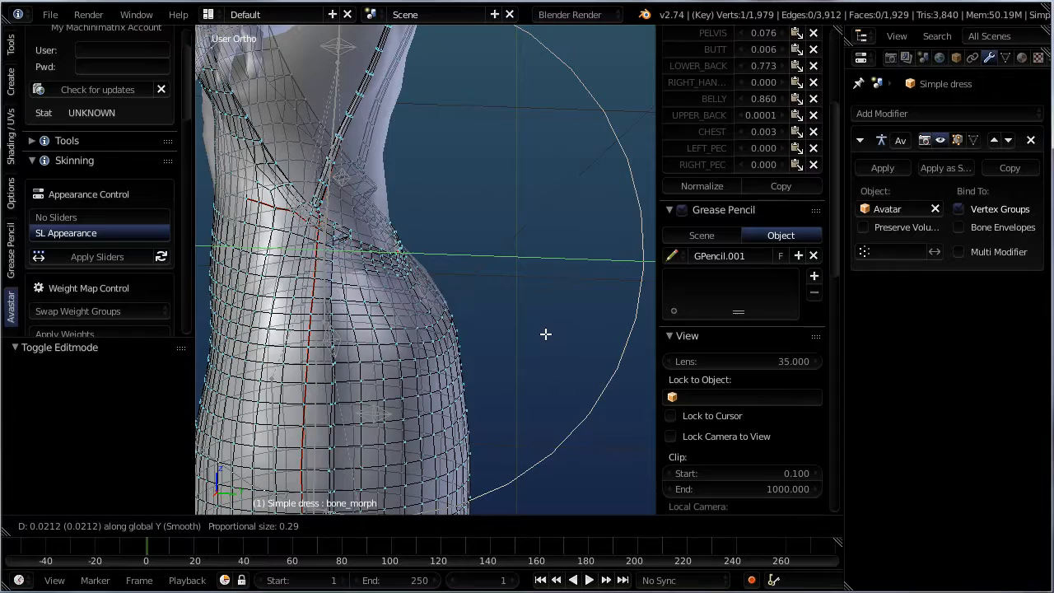
pyautogui.click(552, 333)
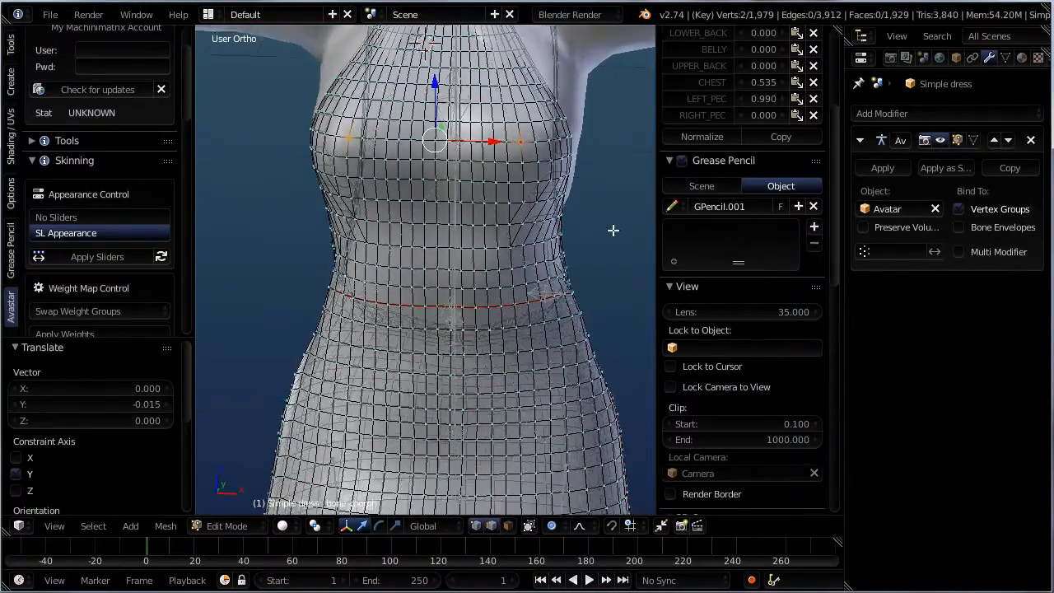
pyautogui.click(227, 525)
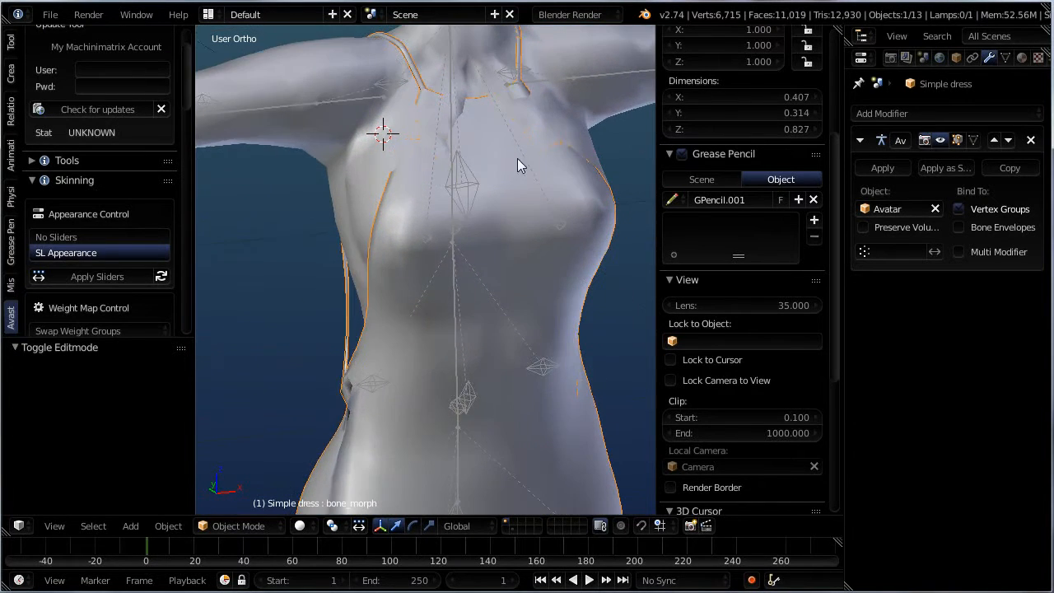
# Orbit to face the dress front, re-enter Edit Mode and zoom out.
pyautogui.moveTo(519, 165); pyautogui.dragTo(445, 136)
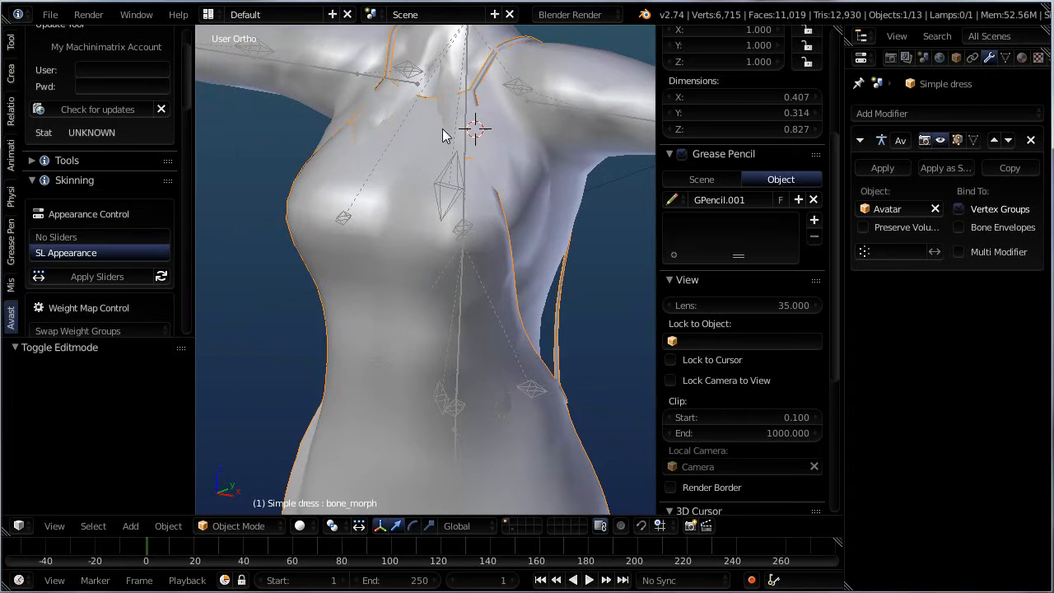
pyautogui.press('Tab')
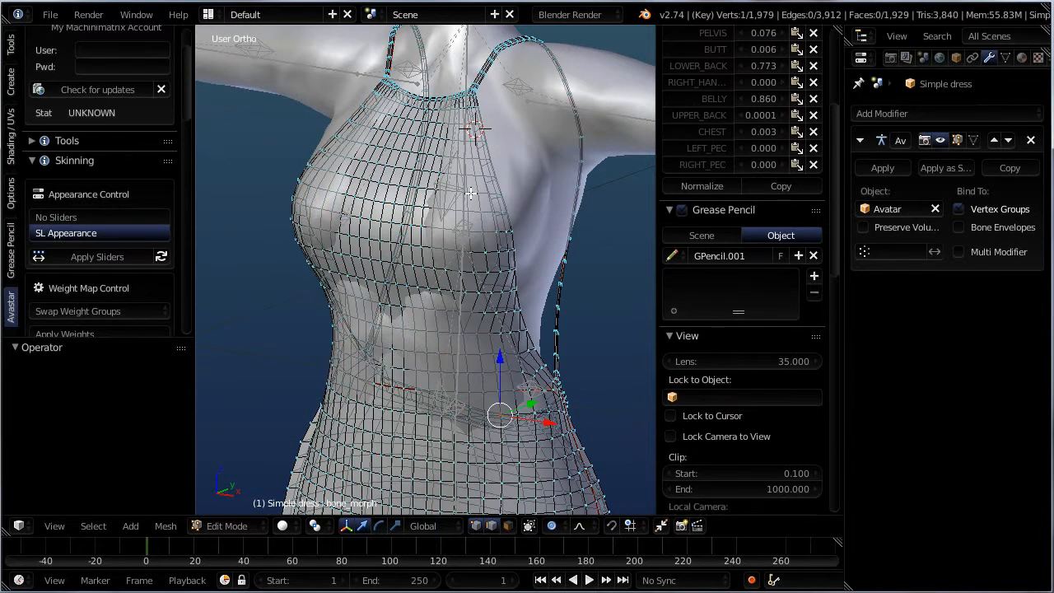
pyautogui.scroll(-3)
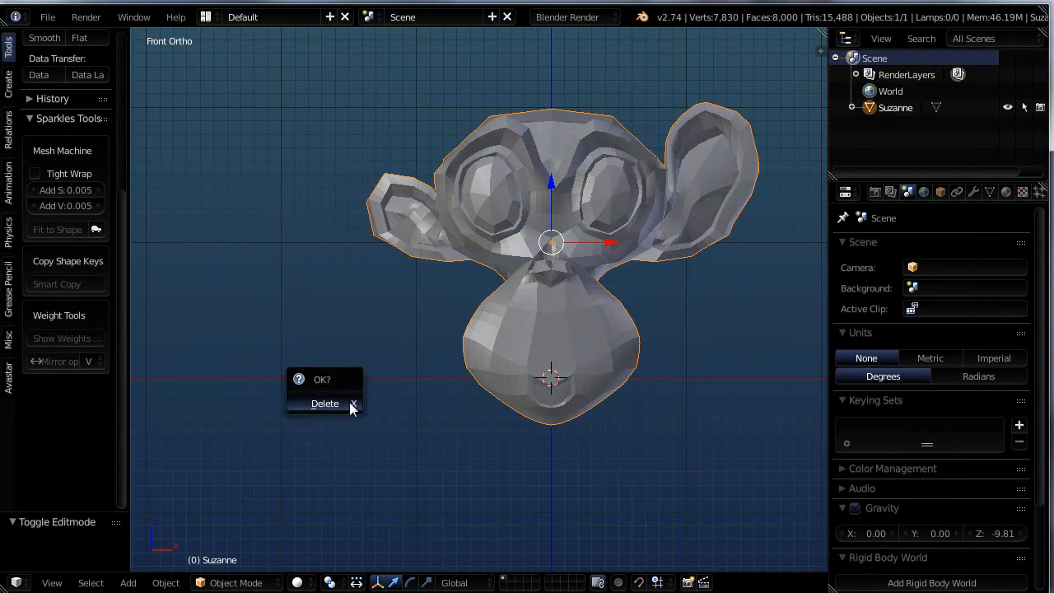
# Delete the Suzanne monkey and add a plane mesh to the scene.
pyautogui.click(324, 403)
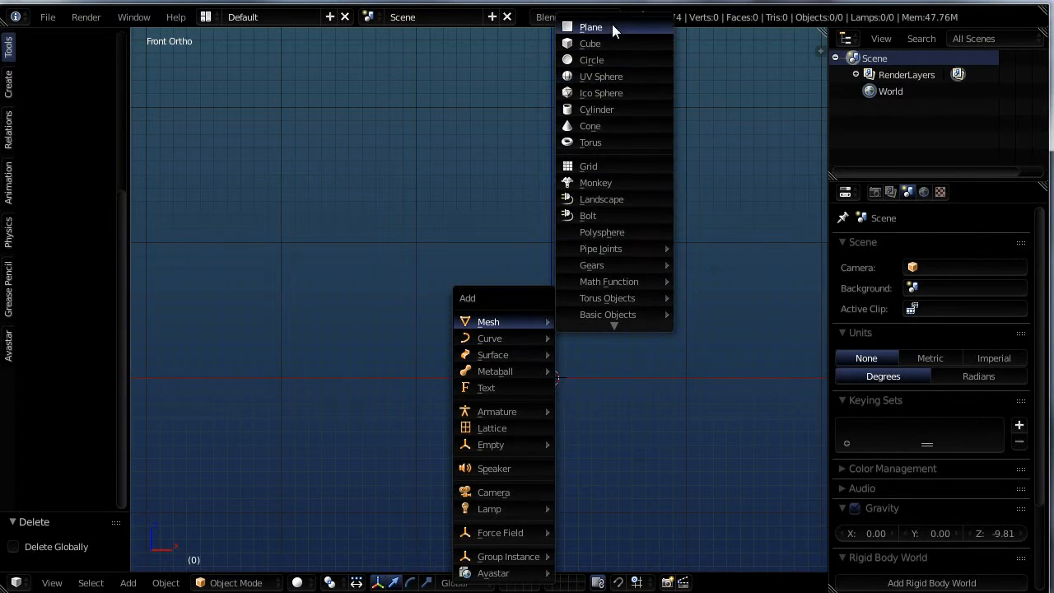
pyautogui.click(590, 26)
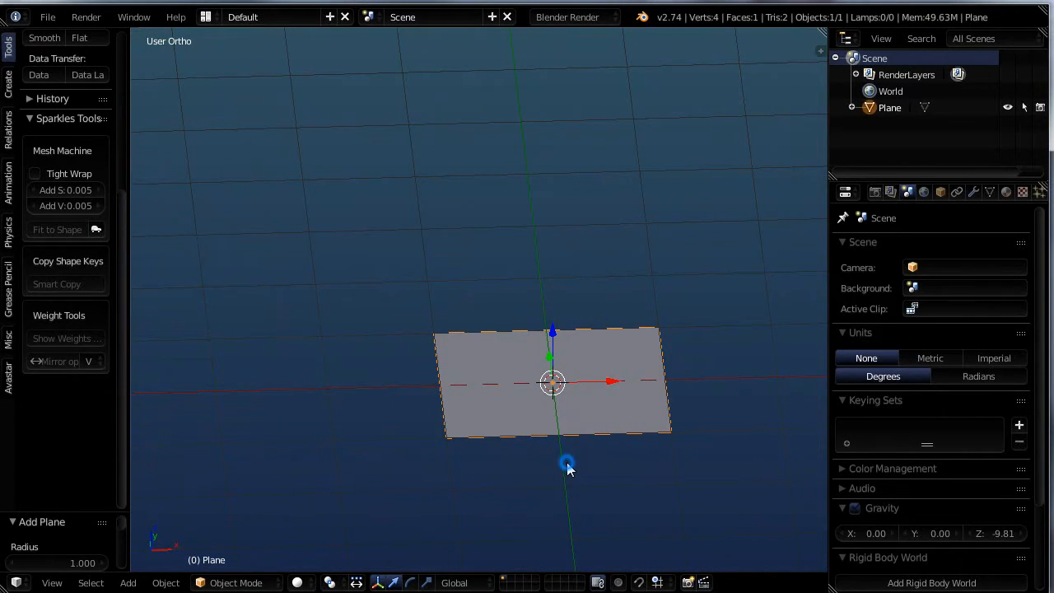
# Subdivide the plane in Edit Mode with 50 cuts.
pyautogui.press('Tab')
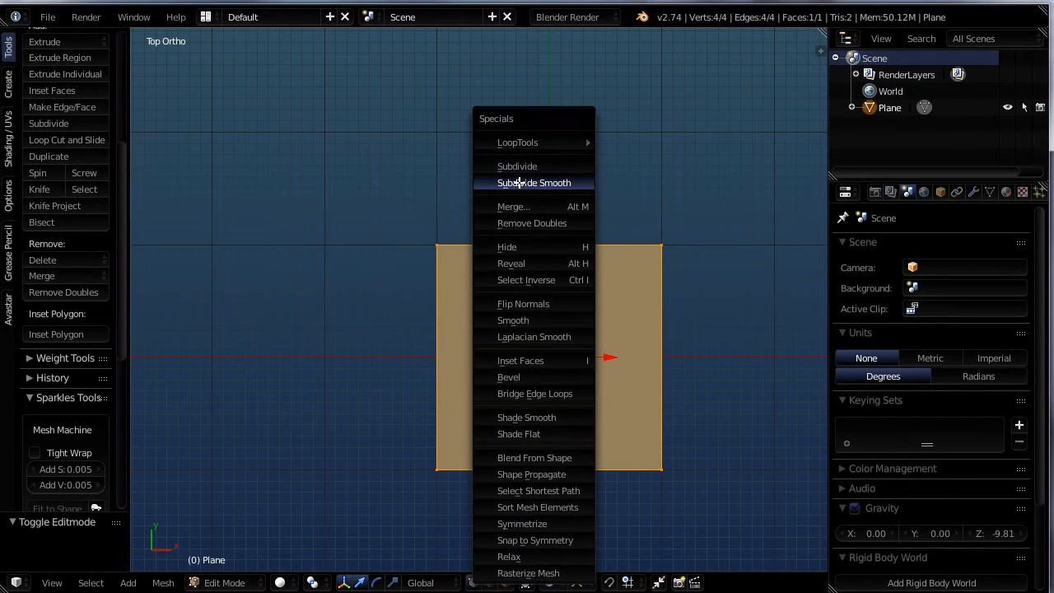
pyautogui.click(516, 165)
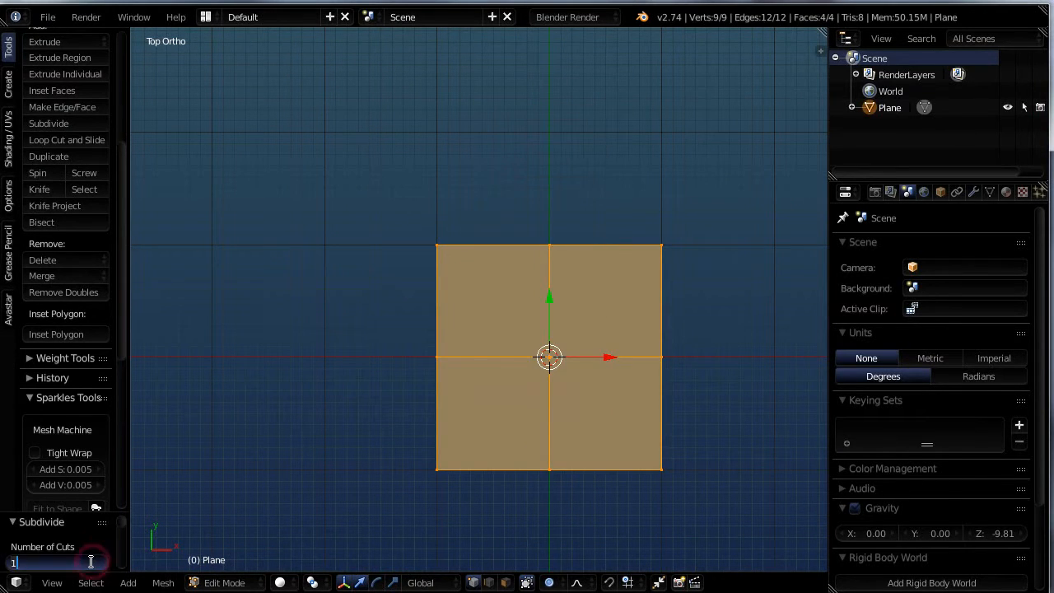
pyautogui.write('50')
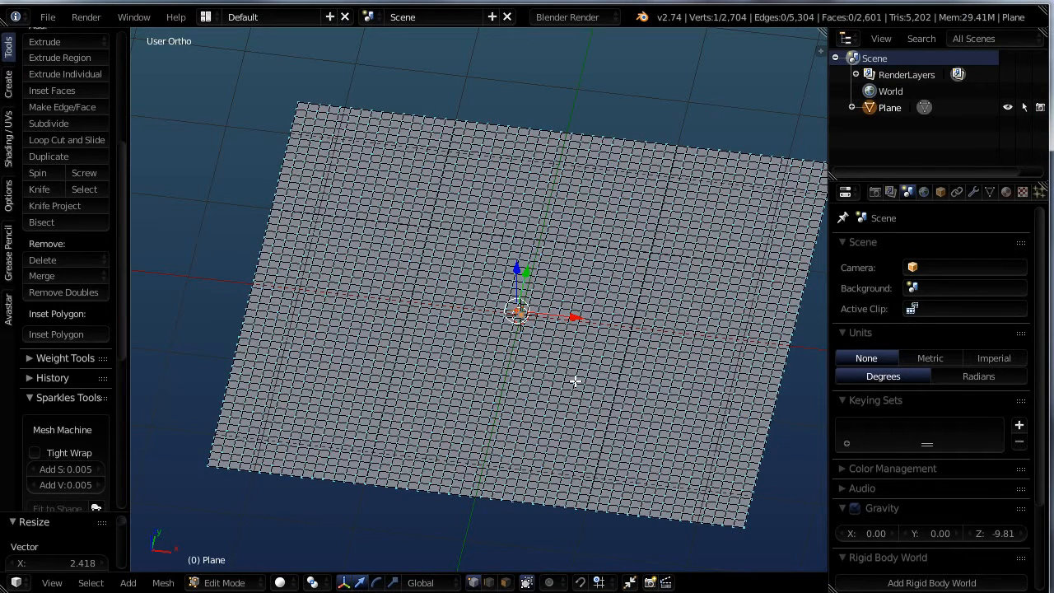
pyautogui.moveTo(556, 568)
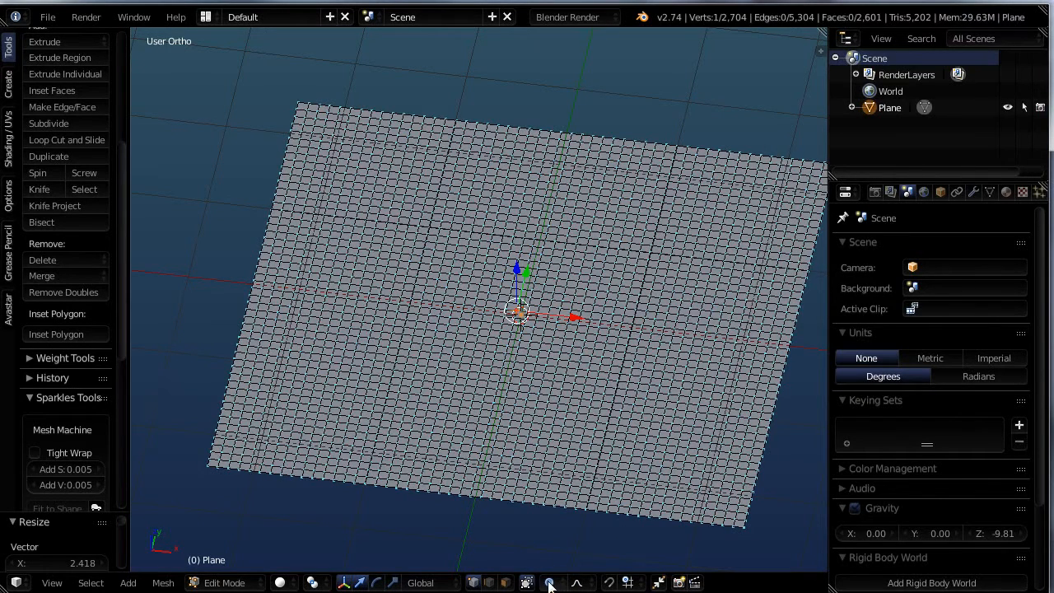
# Switch on proportional editing from the 3D view header dropdown.
pyautogui.click(551, 583)
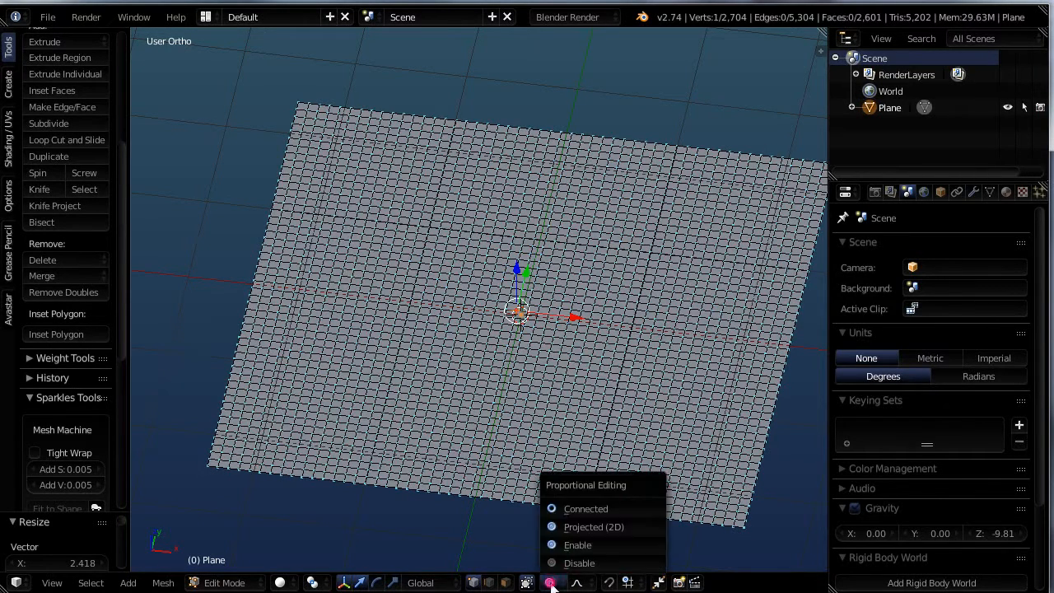
pyautogui.moveTo(593, 527)
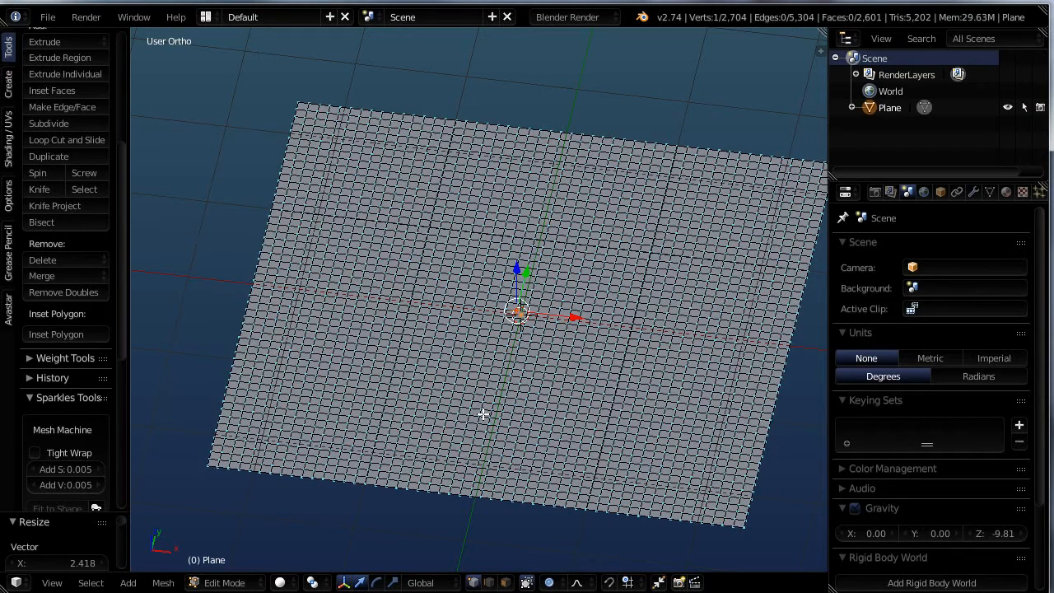
pyautogui.moveTo(474, 442)
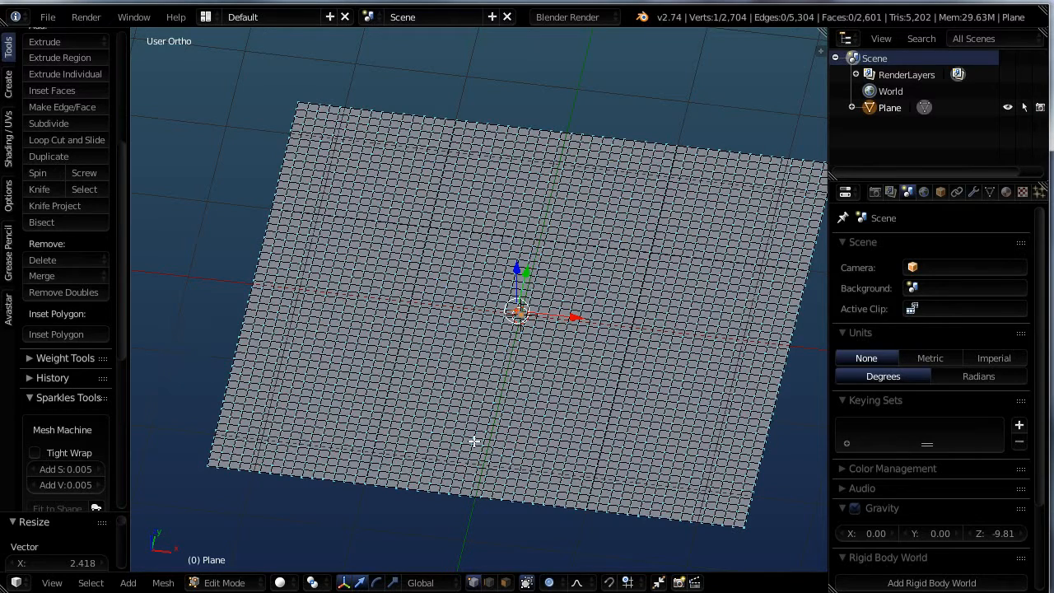
pyautogui.click(550, 583)
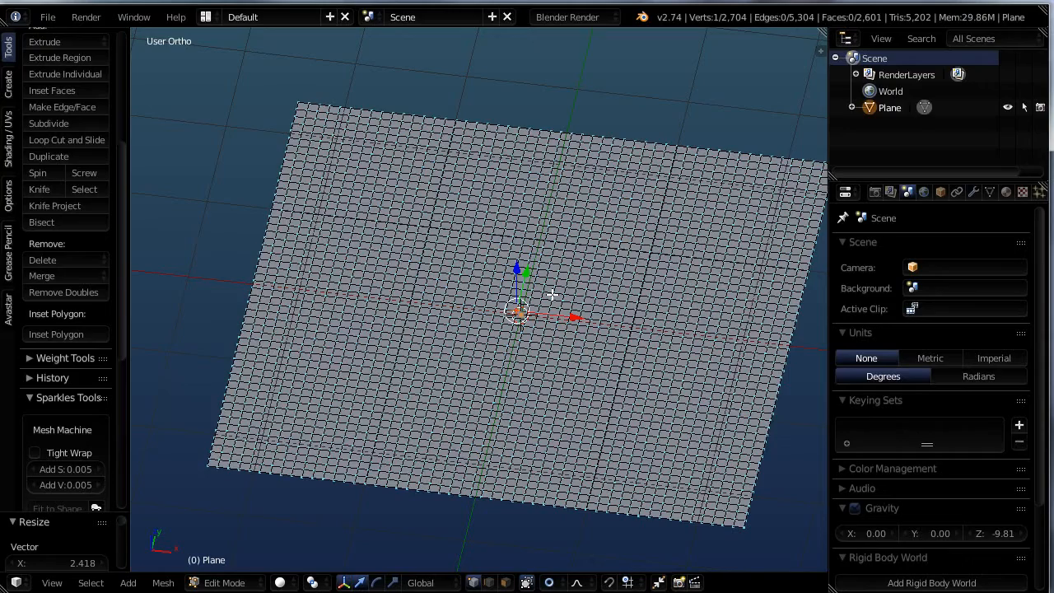
pyautogui.moveTo(589, 431)
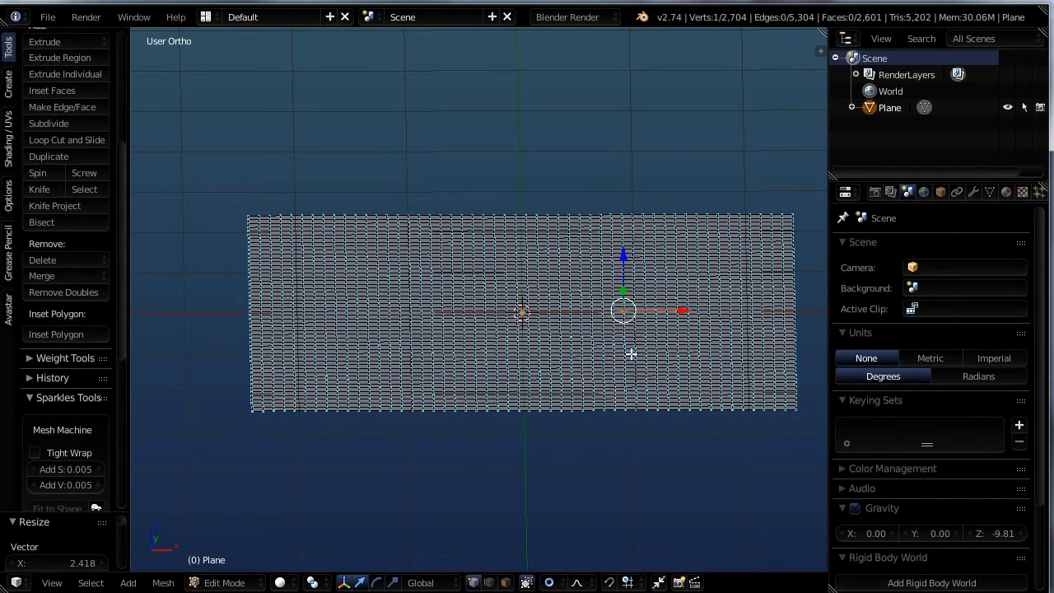
pyautogui.moveTo(639, 350)
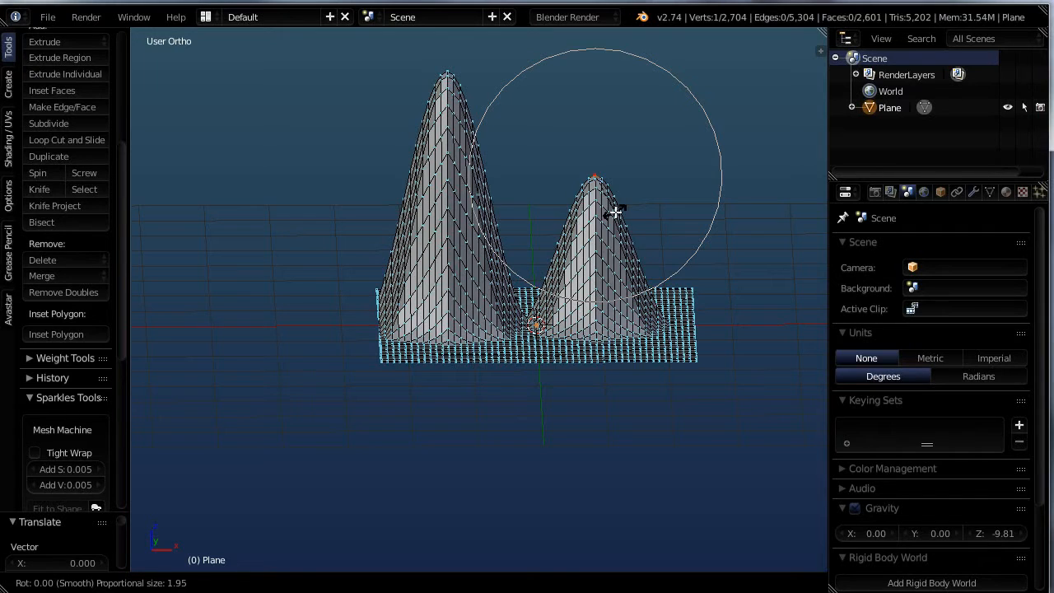
pyautogui.moveTo(601, 275)
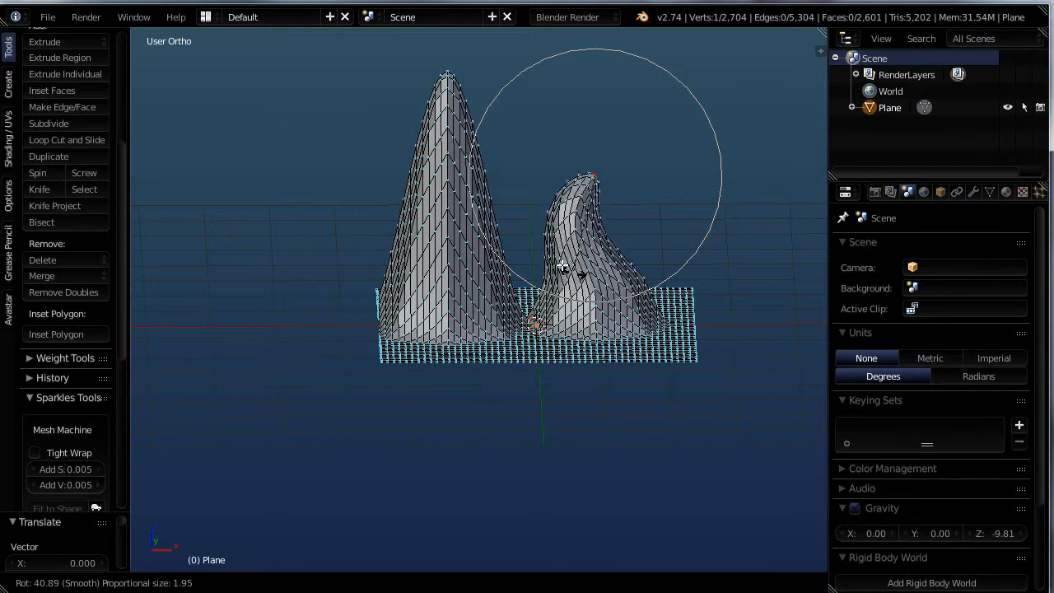
# Rotate the second peak's tip over with proportional editing into a curling wave.
pyautogui.moveTo(560, 264); pyautogui.dragTo(692, 148)
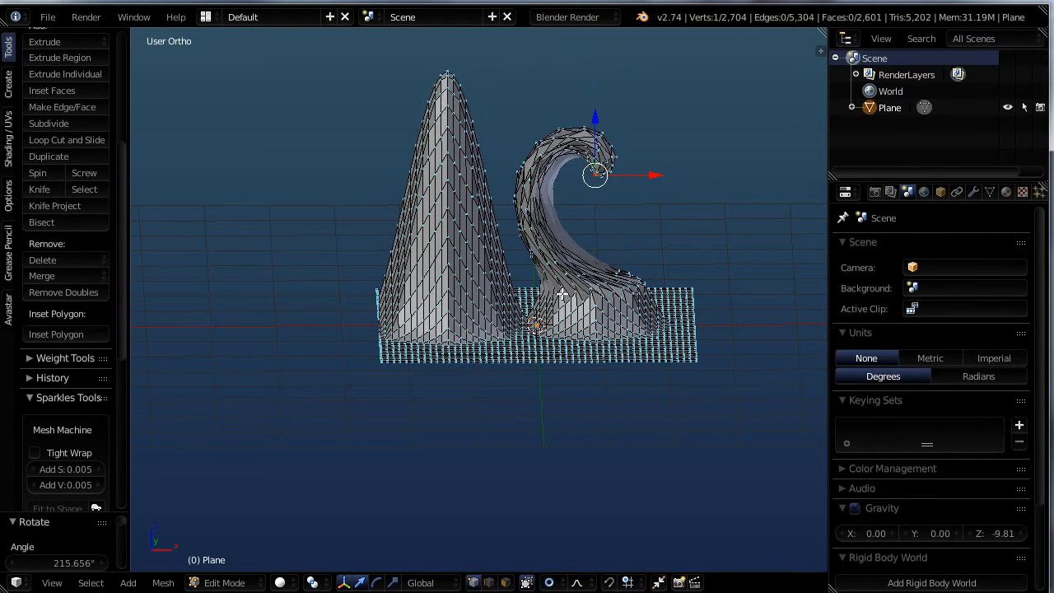
pyautogui.moveTo(616, 259)
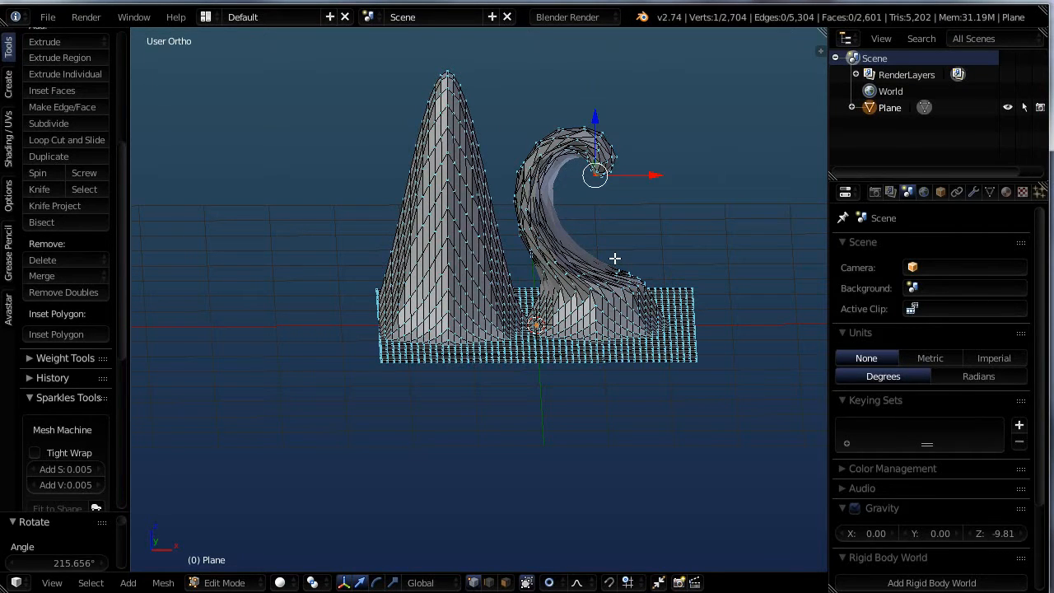
pyautogui.press('r')
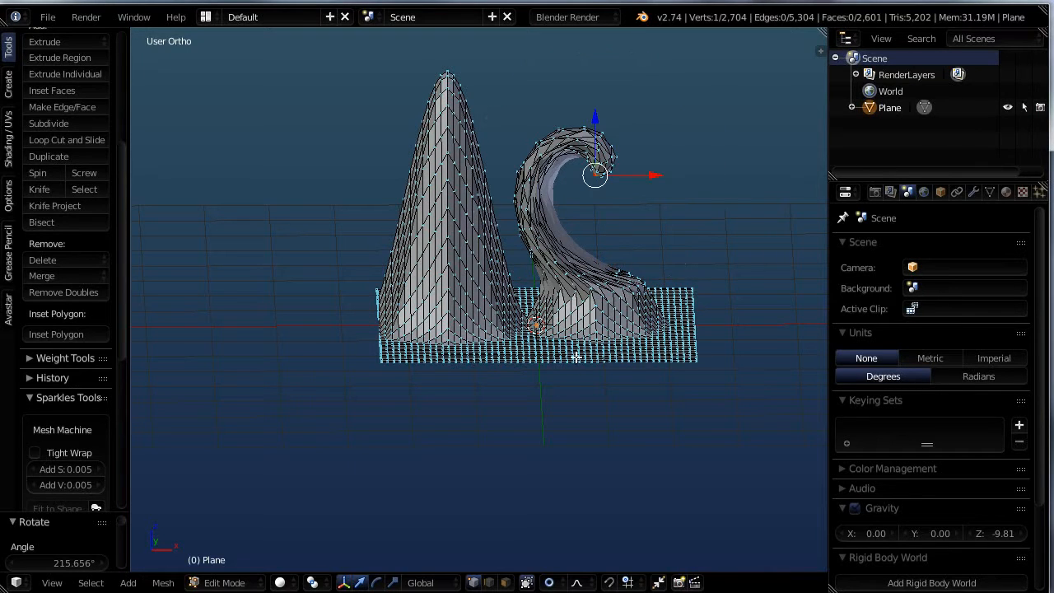
# Select the tall peak's tip to bend it into a hook.
pyautogui.click(550, 582)
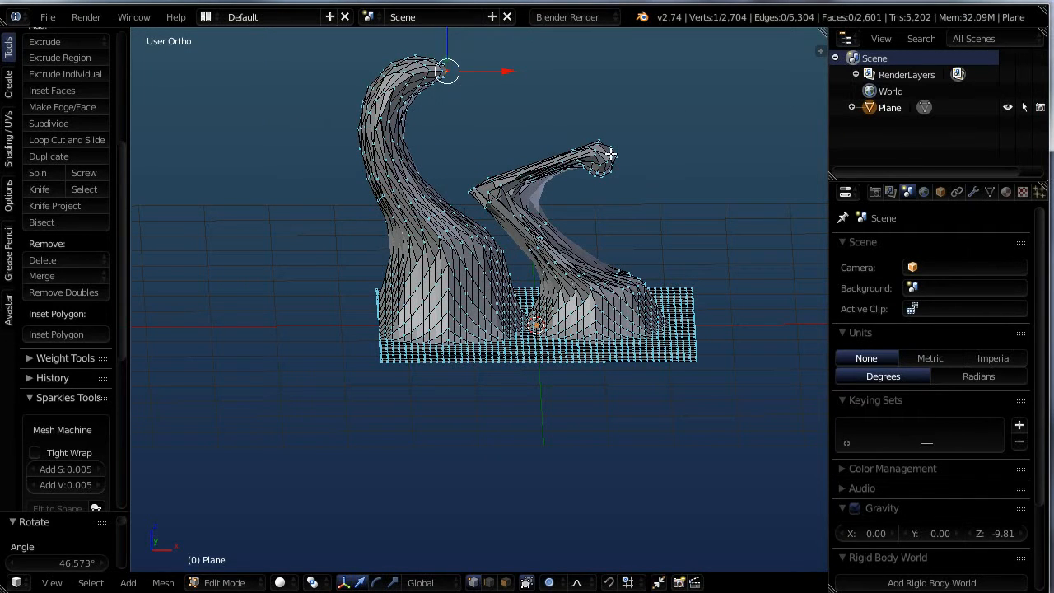
pyautogui.moveTo(604, 302)
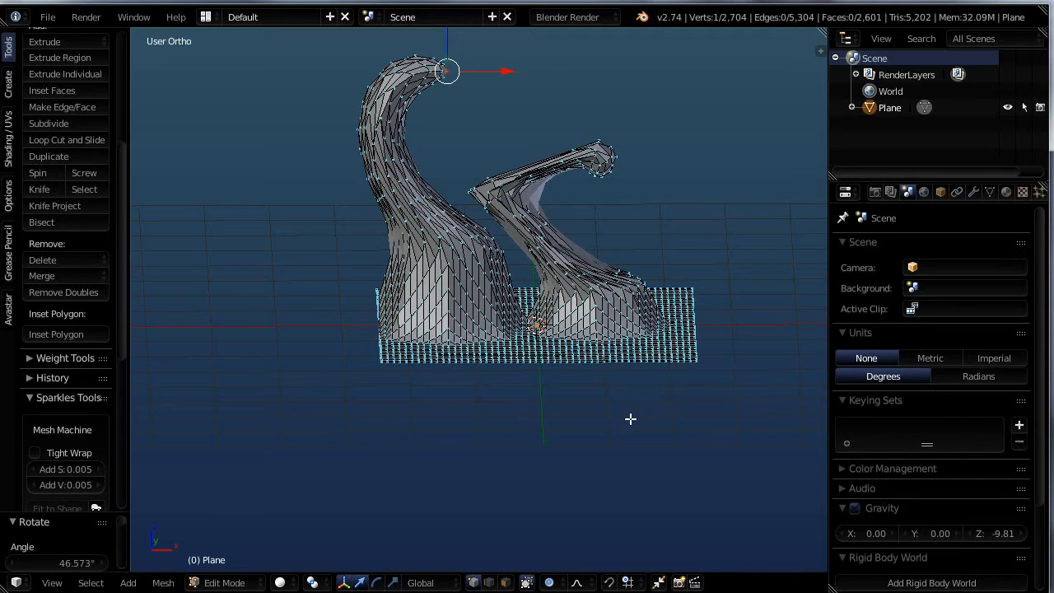
pyautogui.moveTo(581, 524)
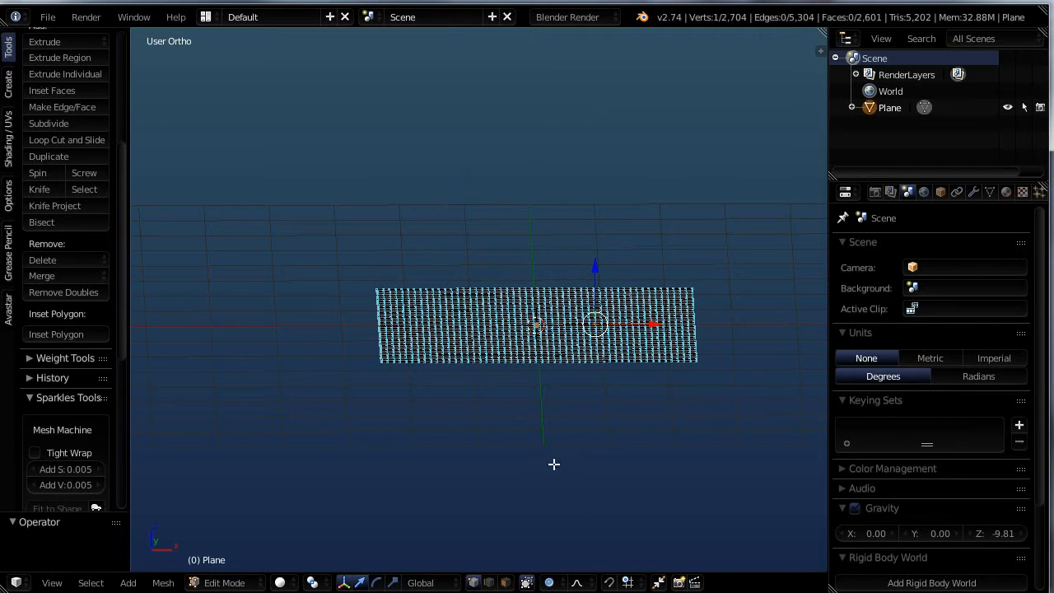
# Pick a smooth proportional editing falloff shape for raising the centre peak.
pyautogui.click(549, 582)
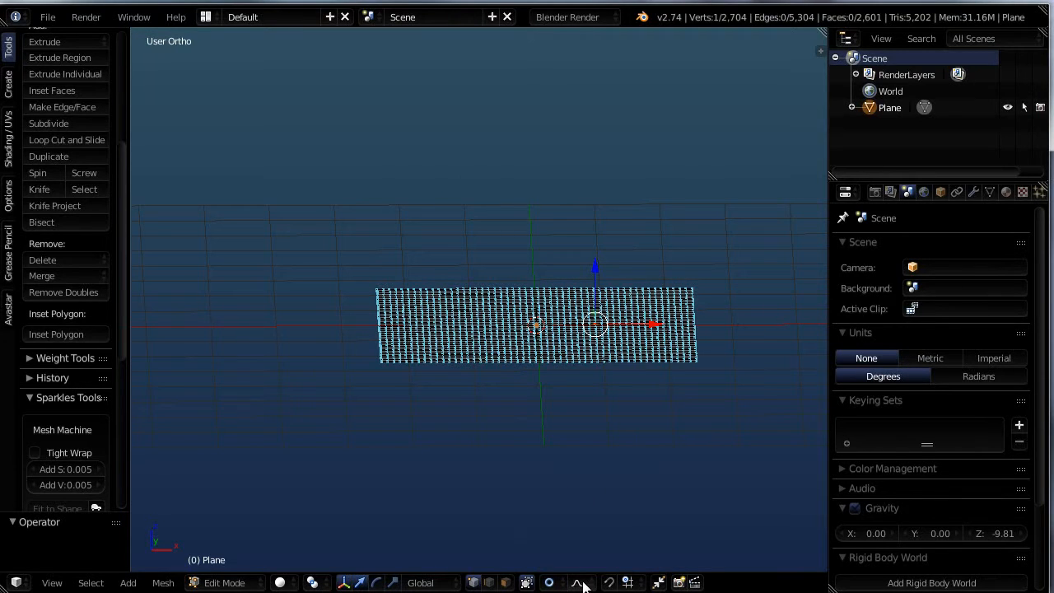
pyautogui.click(582, 582)
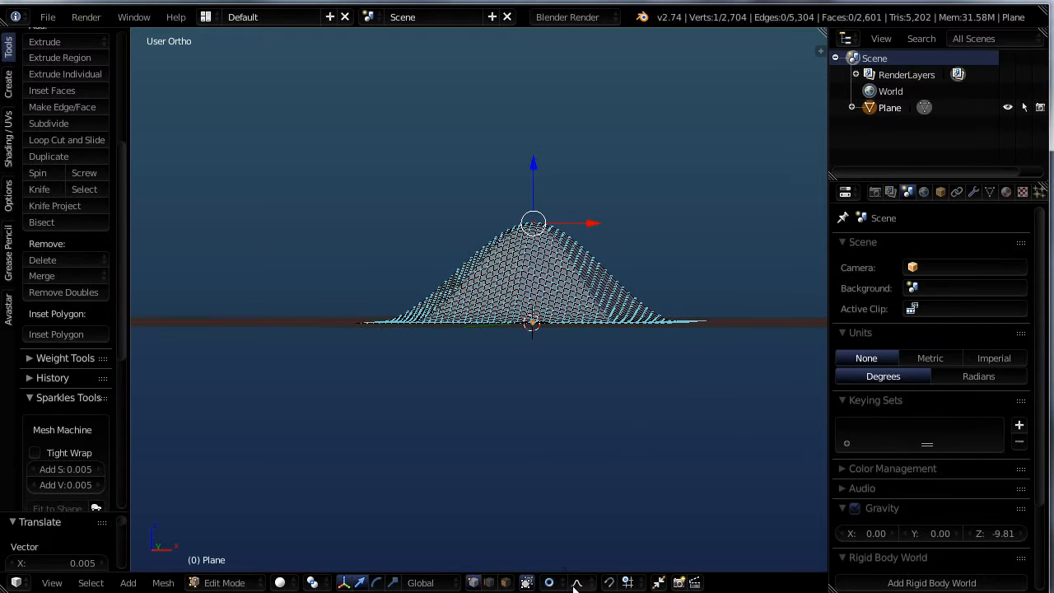
# Switch the proportional editing falloff to a Constant profile.
pyautogui.click(580, 583)
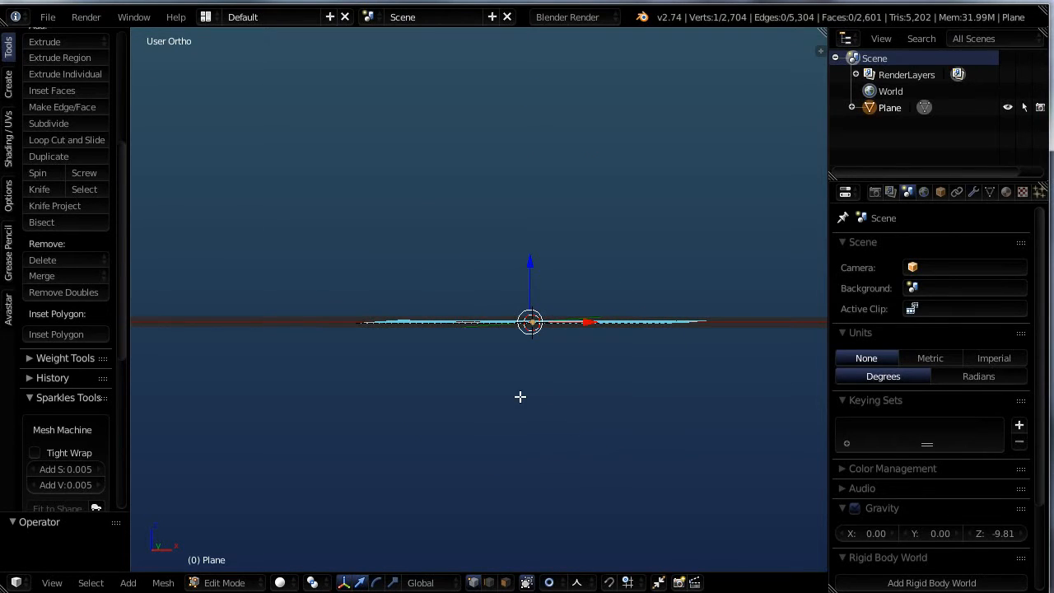
pyautogui.moveTo(526, 401)
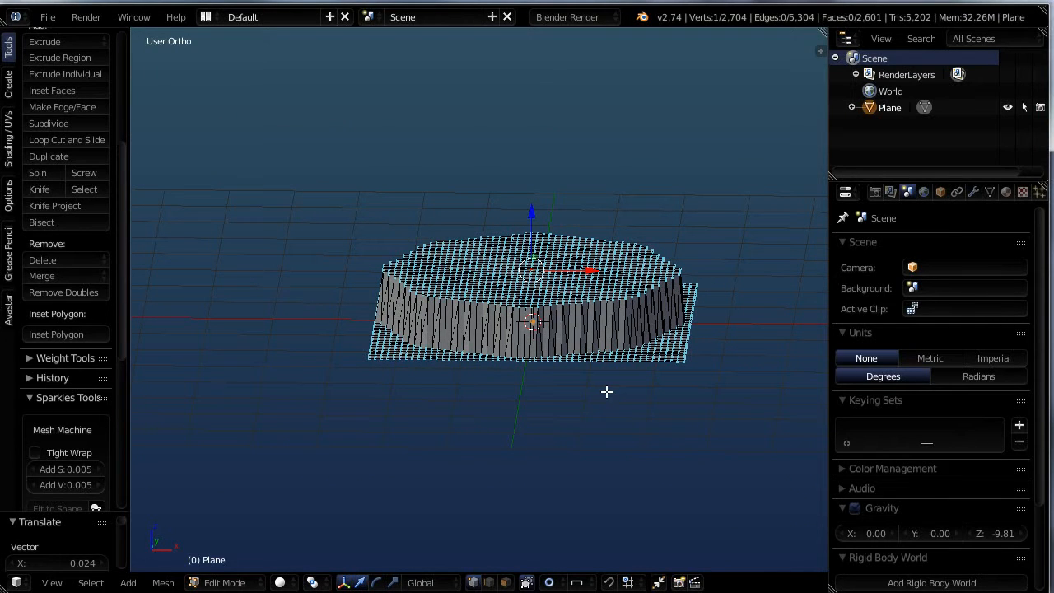
# Grab the centre vertices to raise a flat-topped plateau tier.
pyautogui.press('g')
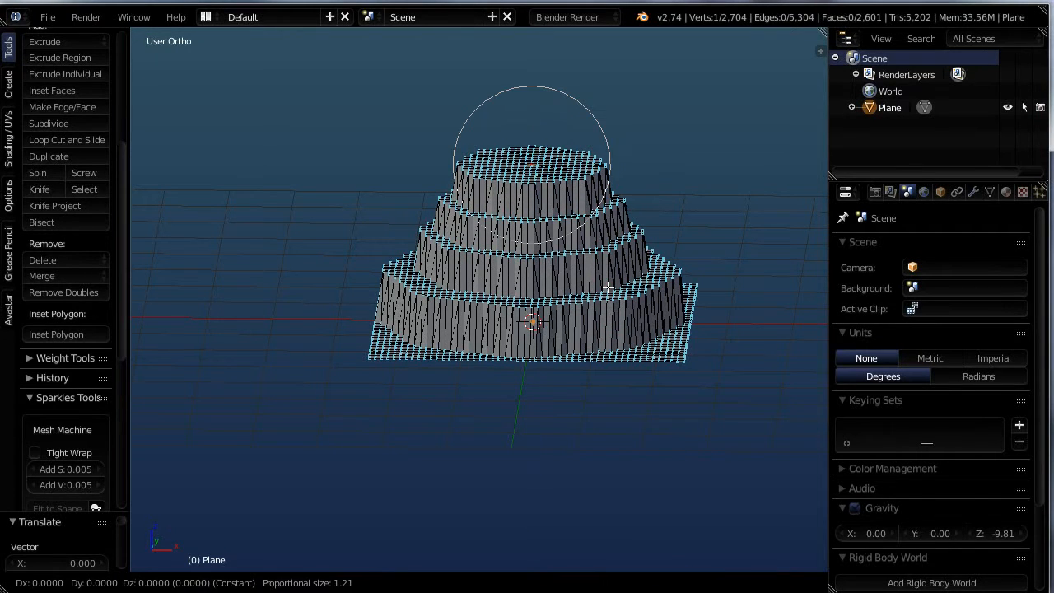
pyautogui.moveTo(601, 260)
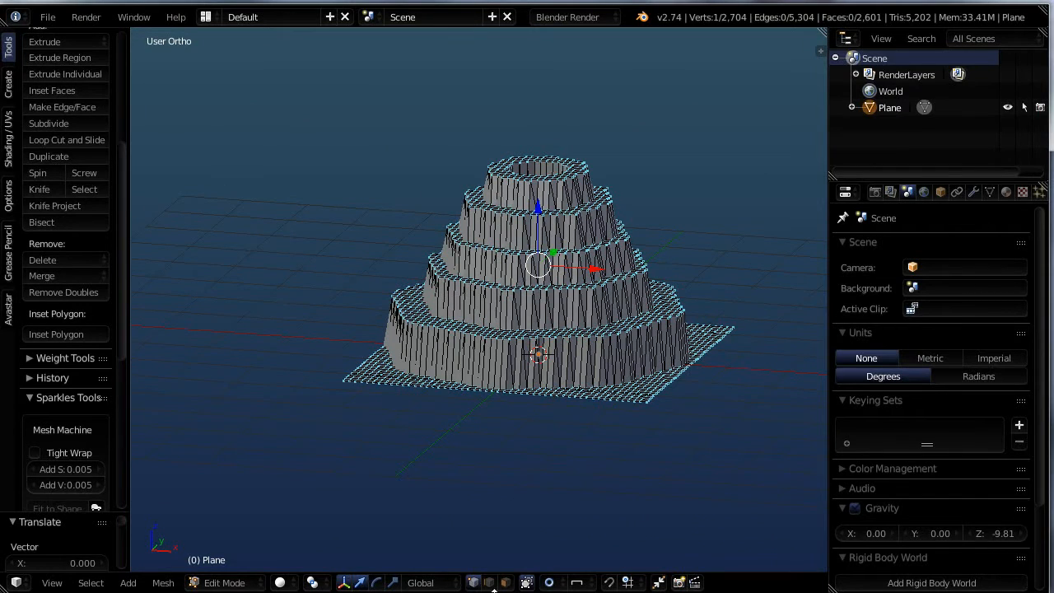
pyautogui.moveTo(550, 507)
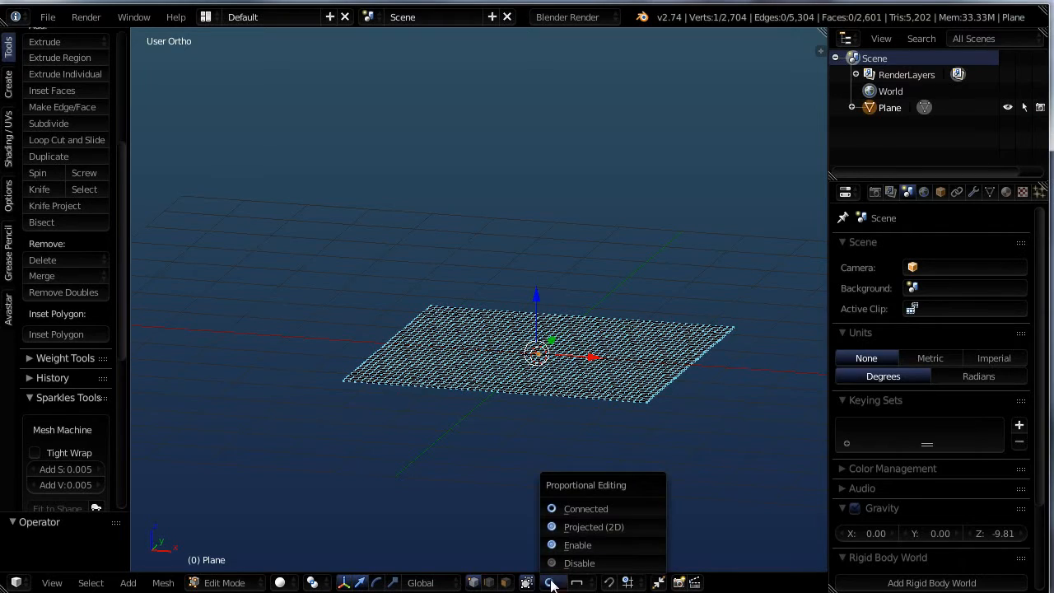
pyautogui.moveTo(585, 508)
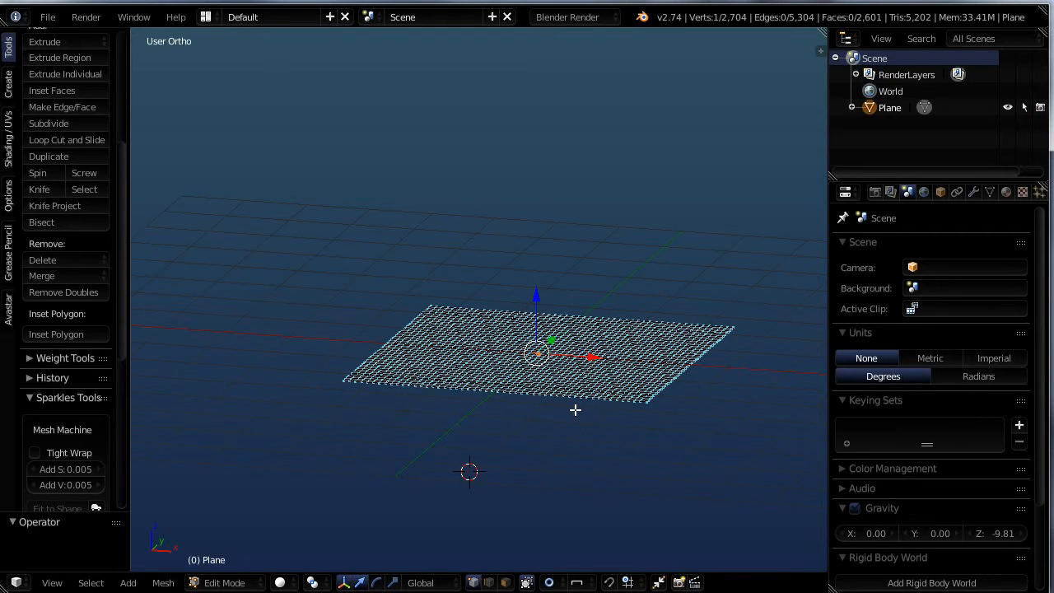
pyautogui.moveTo(599, 367)
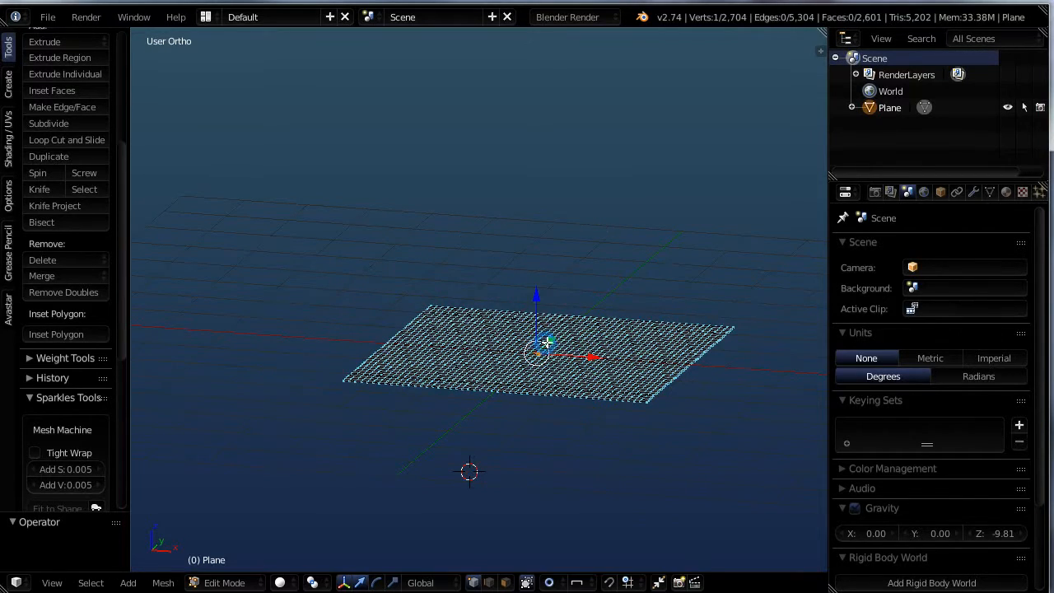
pyautogui.moveTo(574, 431)
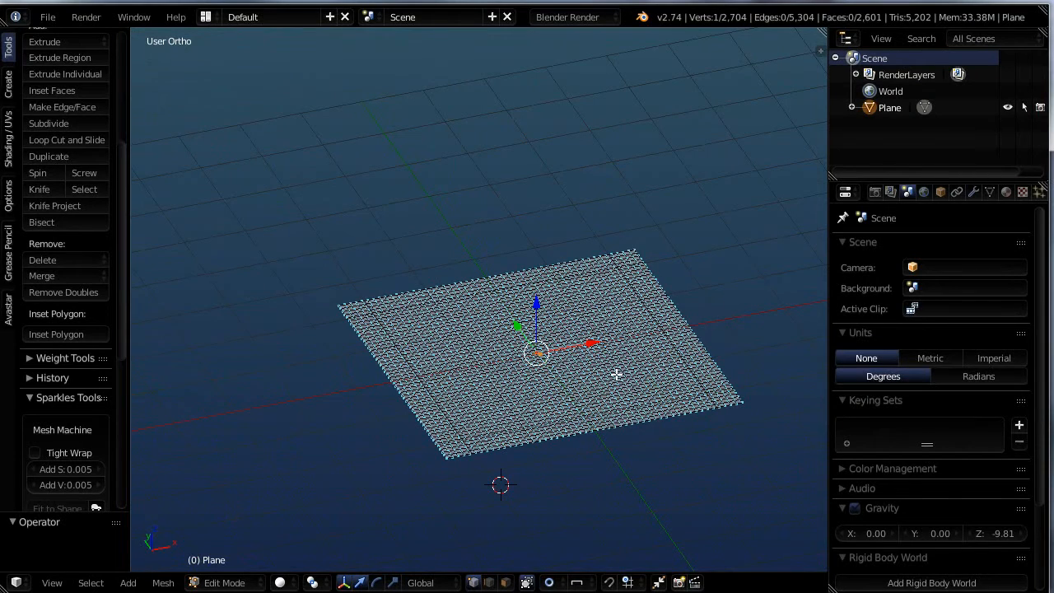
pyautogui.moveTo(642, 453)
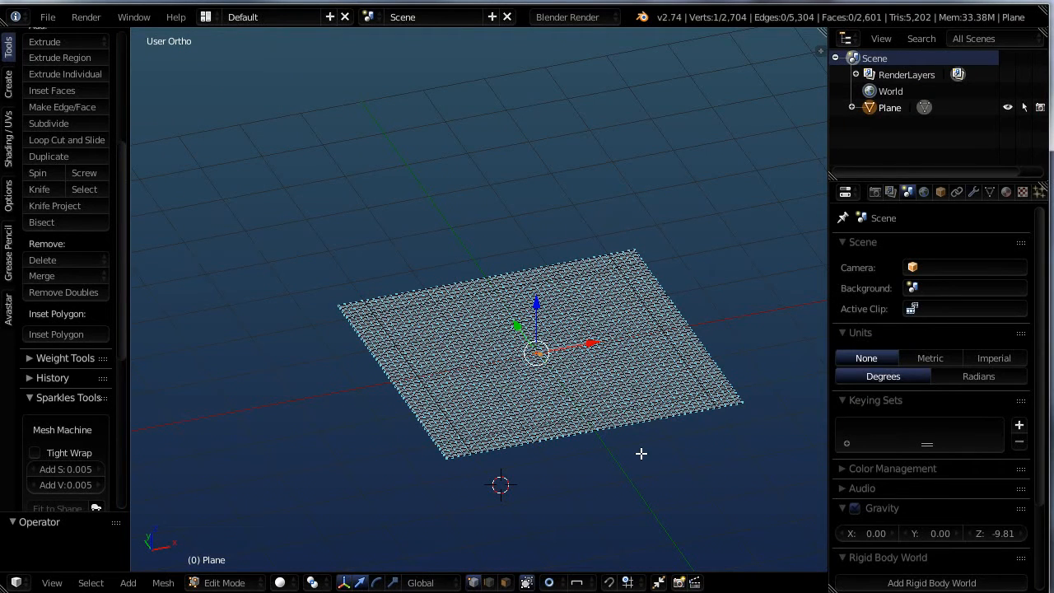